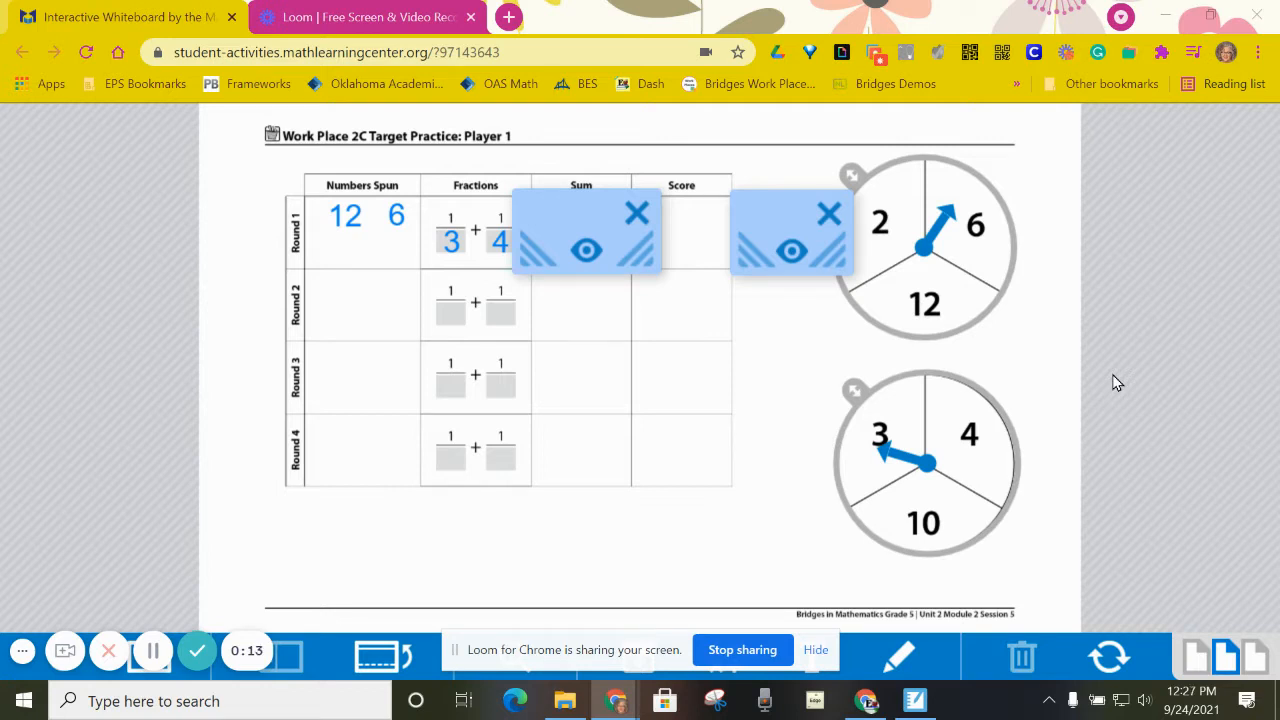
mouse_move(1044, 348)
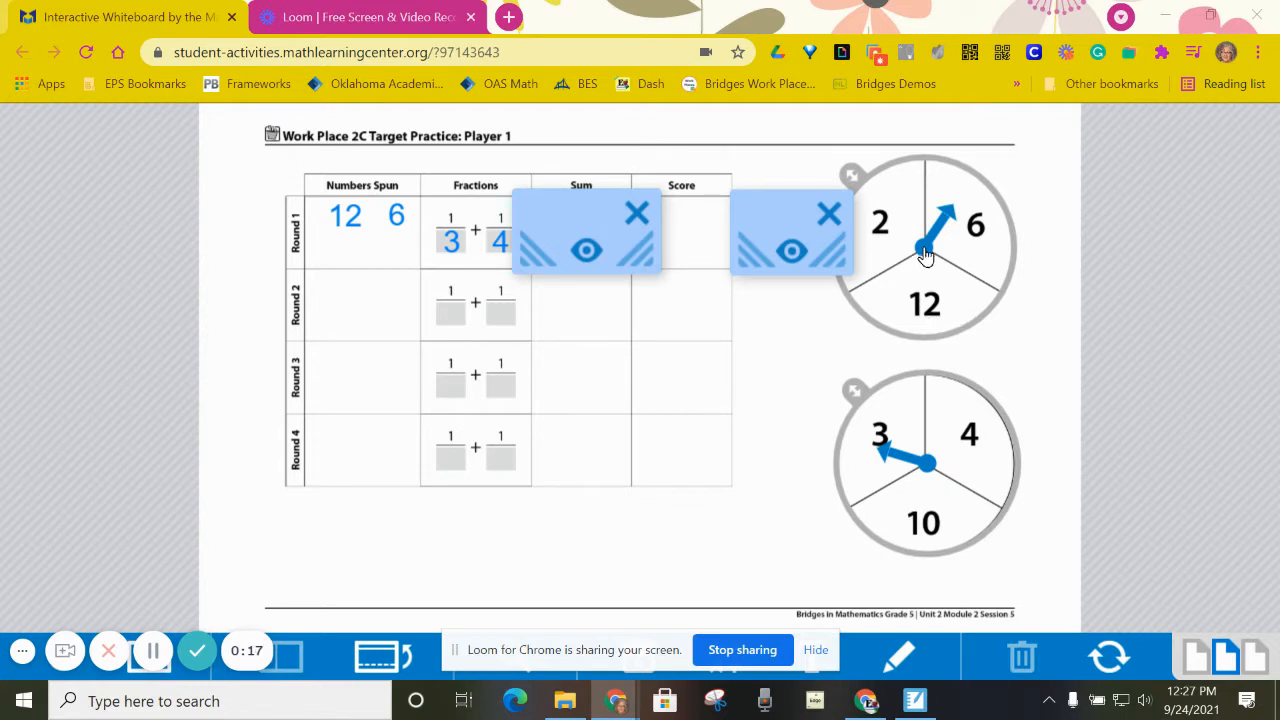
mouse_move(924, 250)
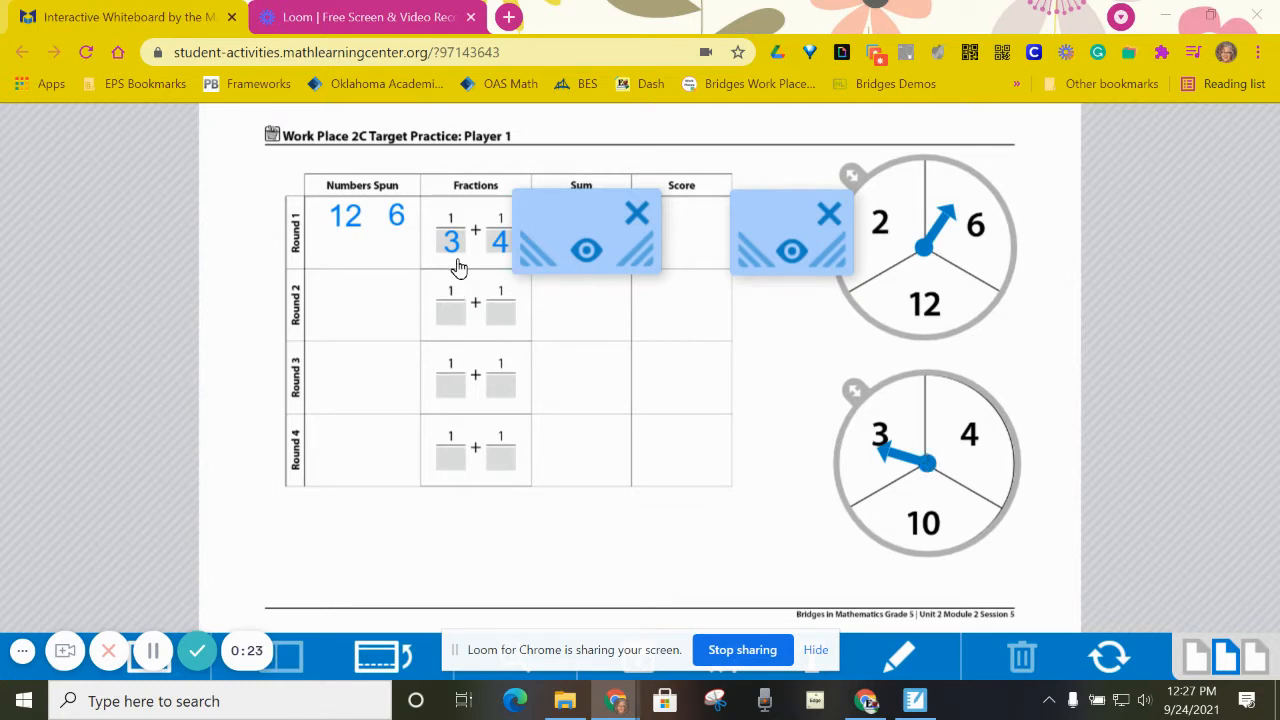
mouse_move(342, 232)
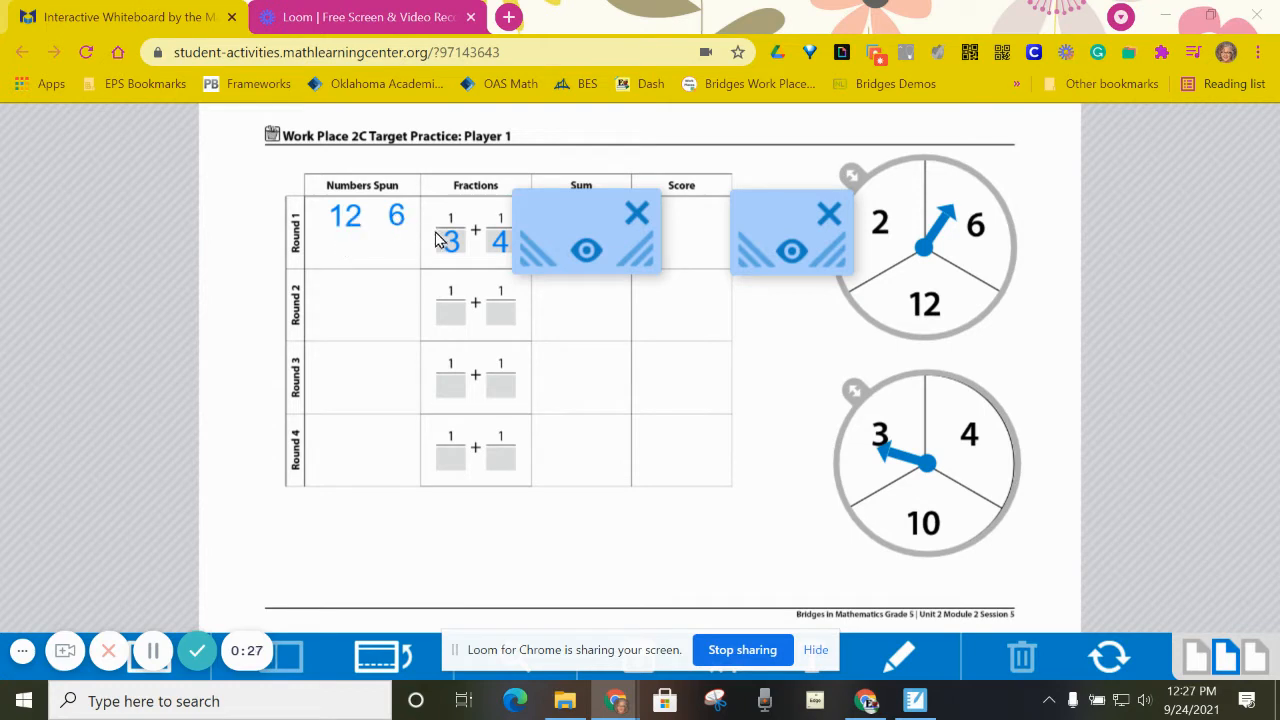
mouse_move(398, 252)
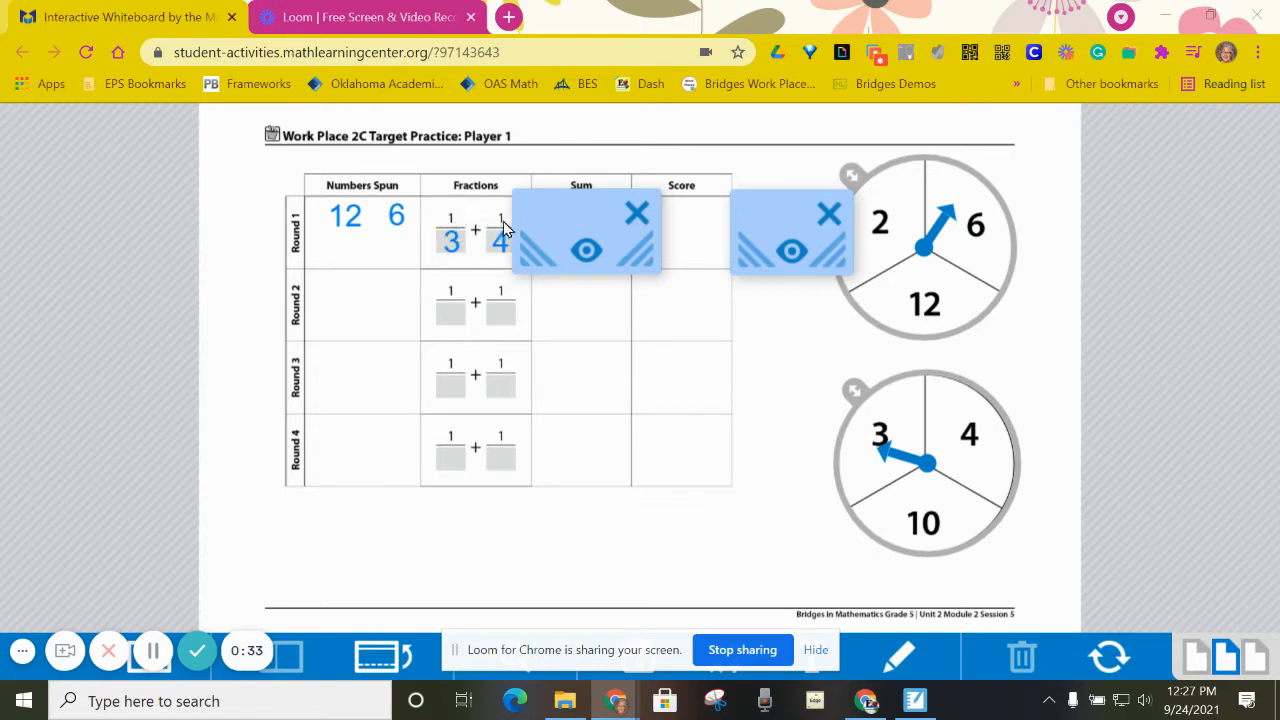
mouse_move(492, 252)
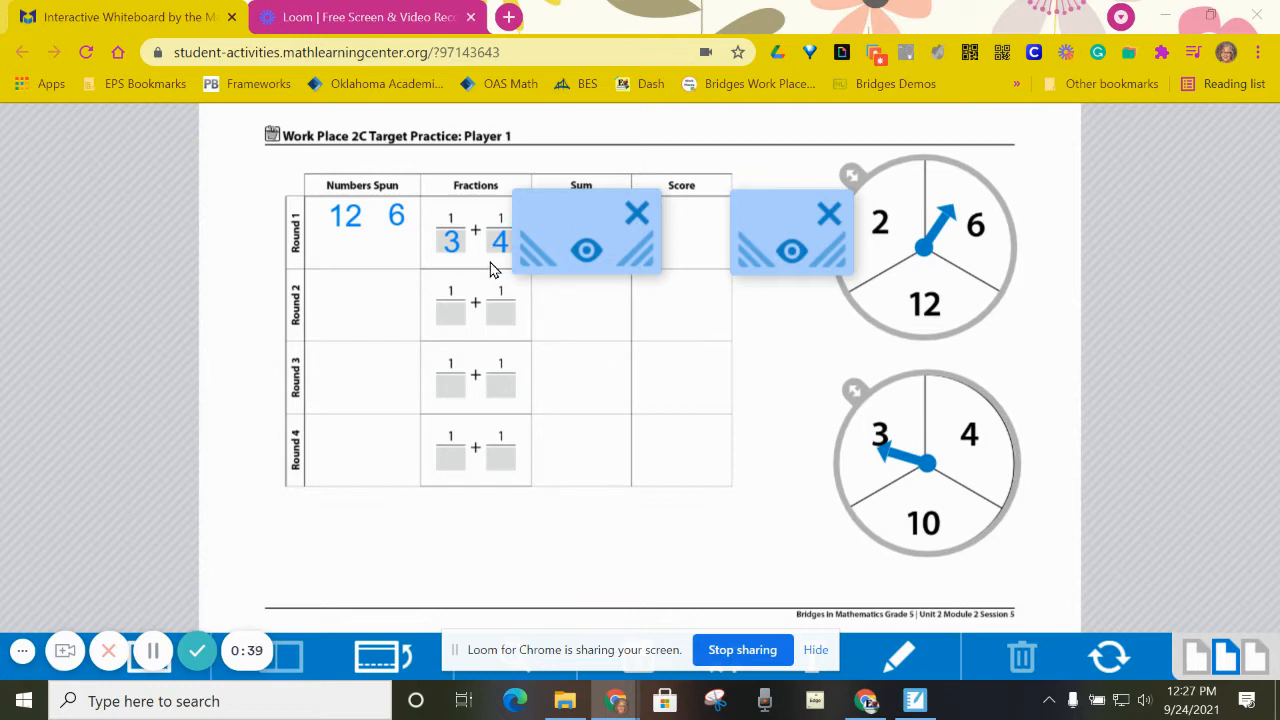
mouse_move(448, 258)
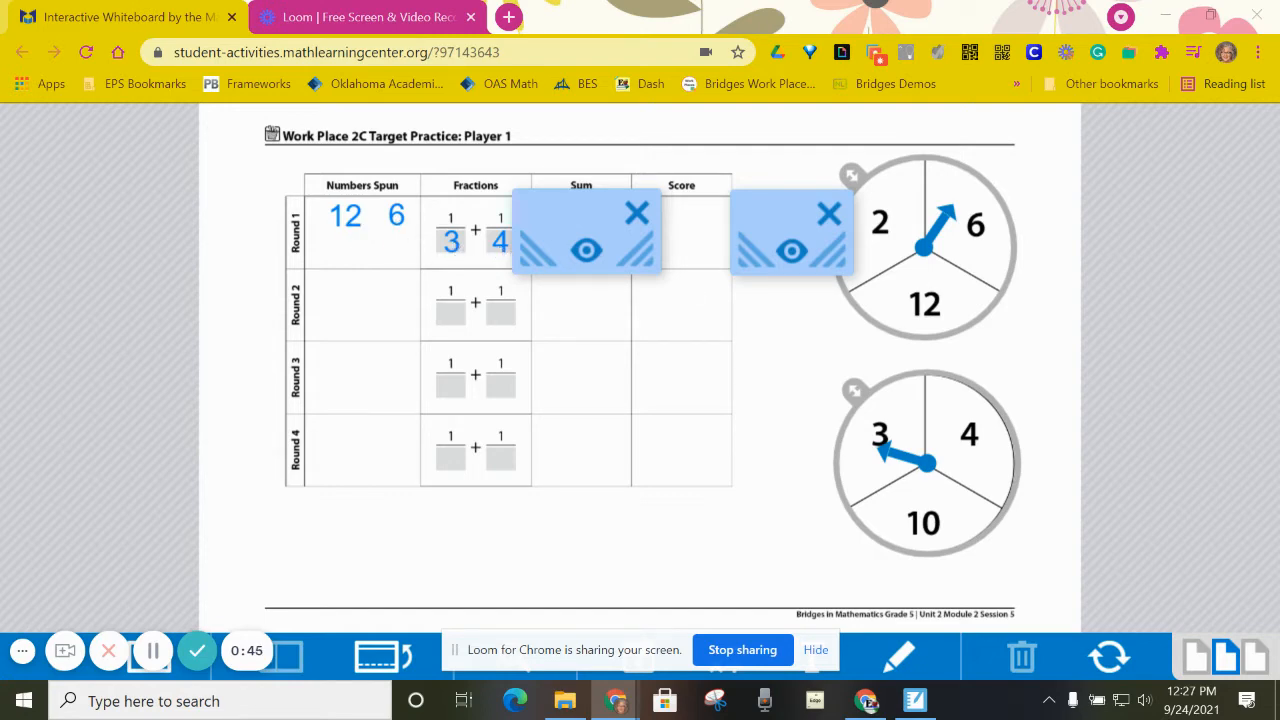
Switch to SMART Notebook showing the fraction circles from halves to twelfths
left_click(914, 700)
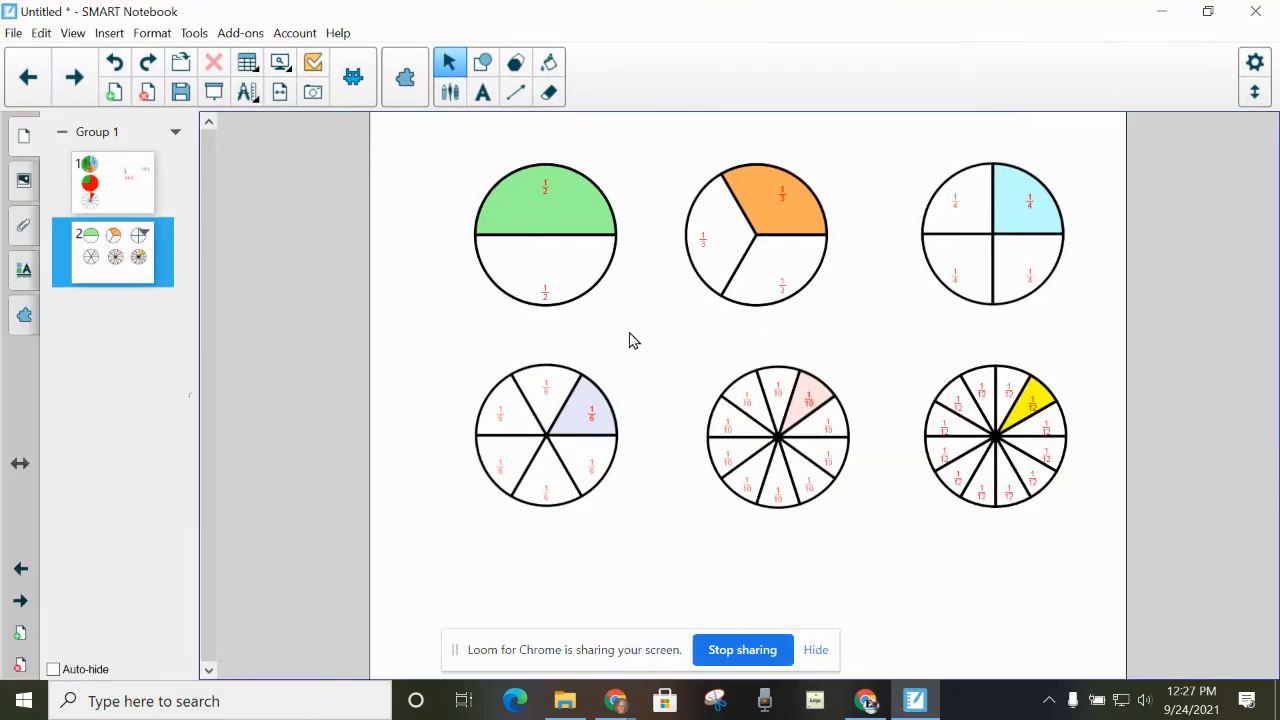
mouse_move(644, 356)
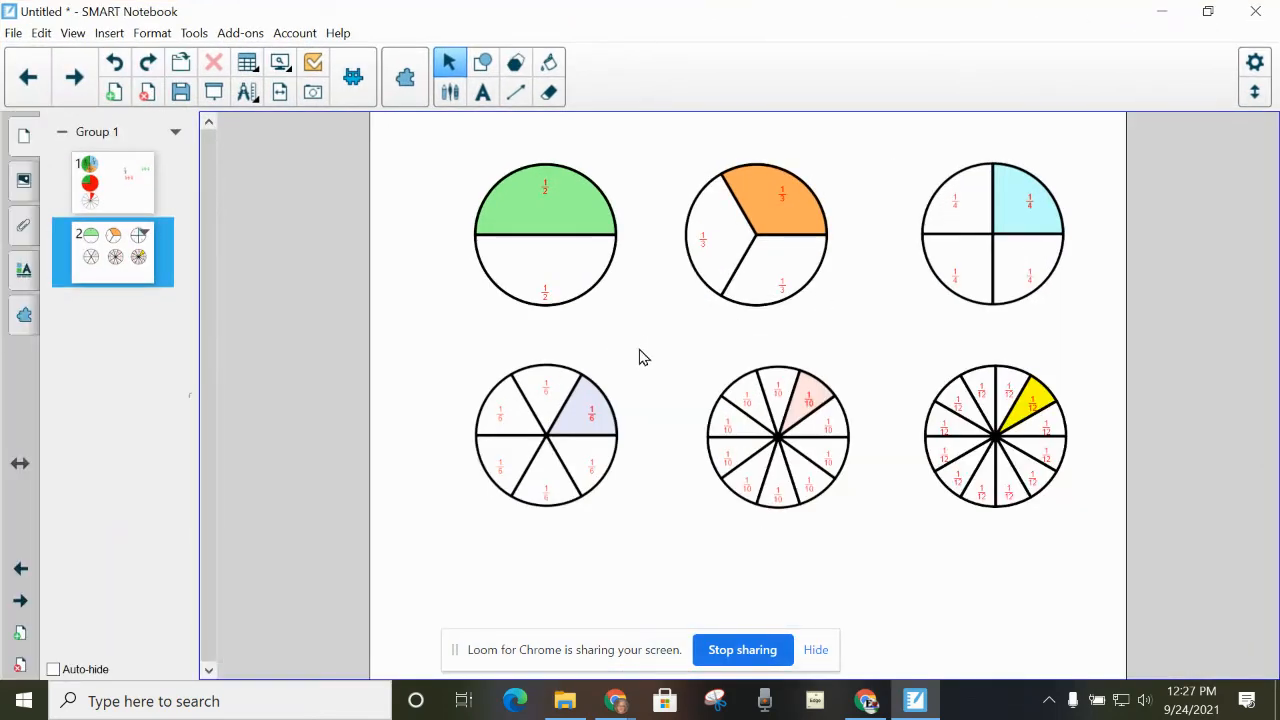
mouse_move(650, 352)
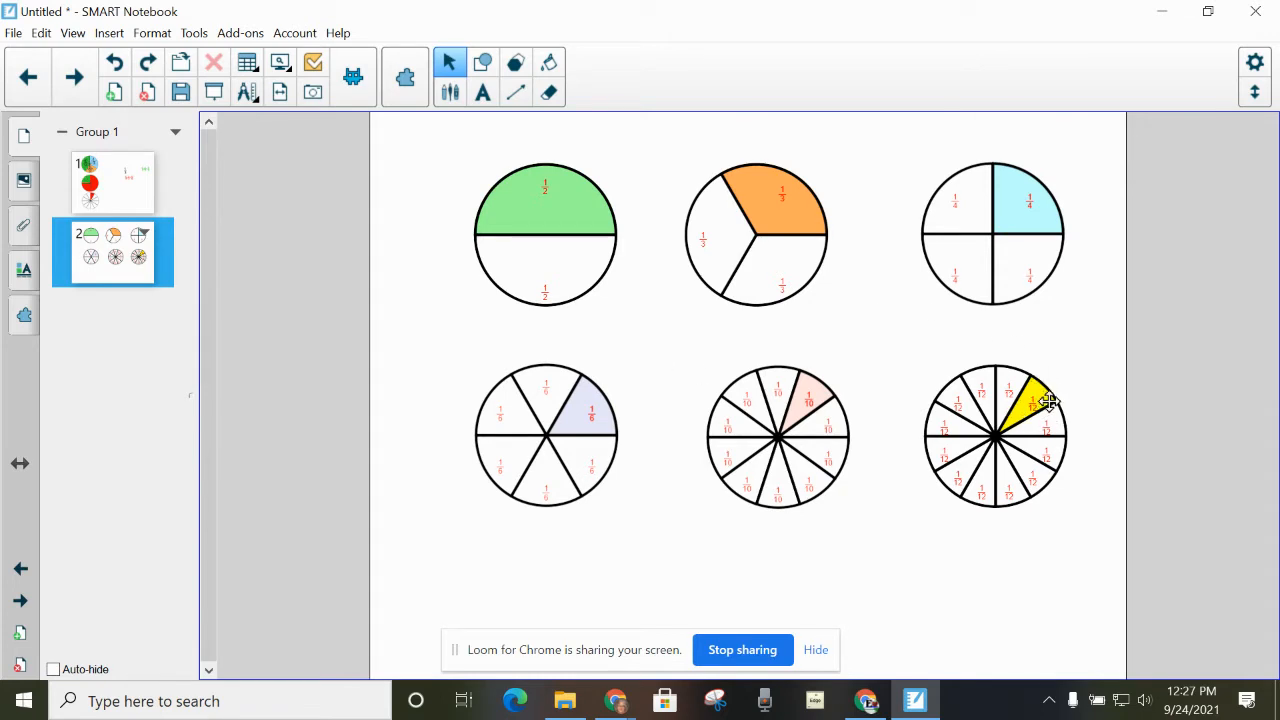
mouse_move(704, 500)
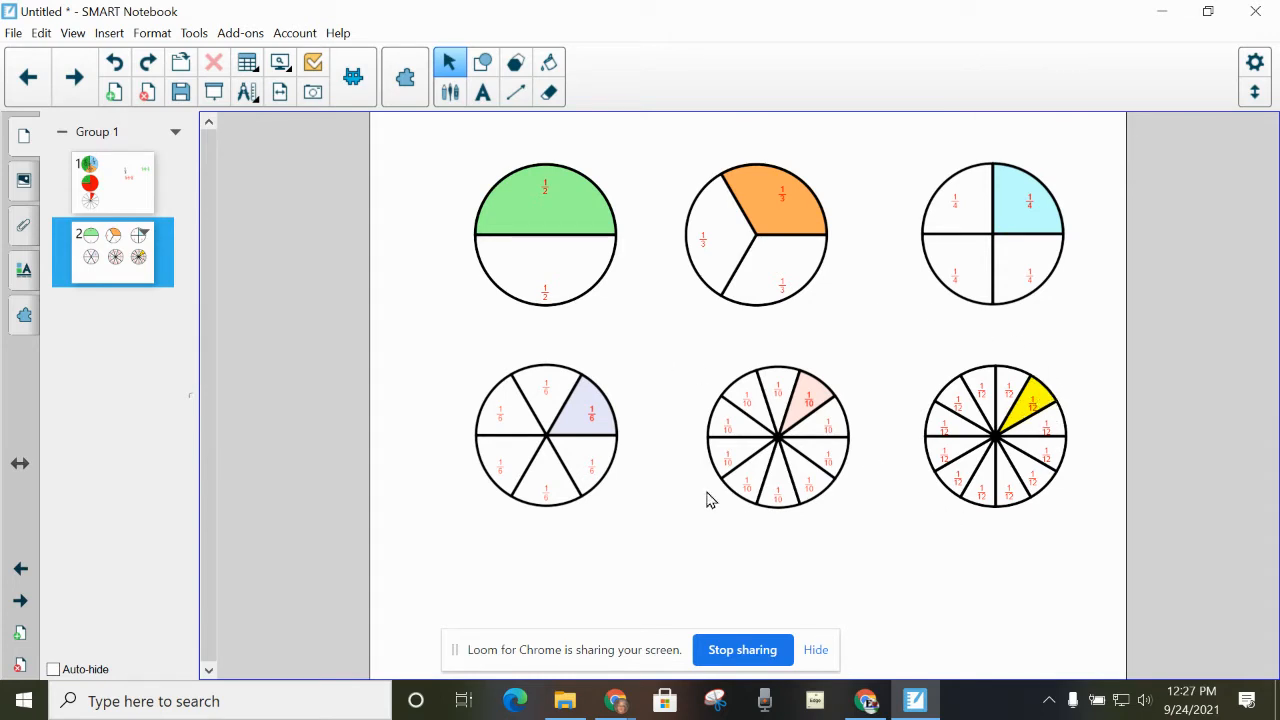
mouse_move(592, 408)
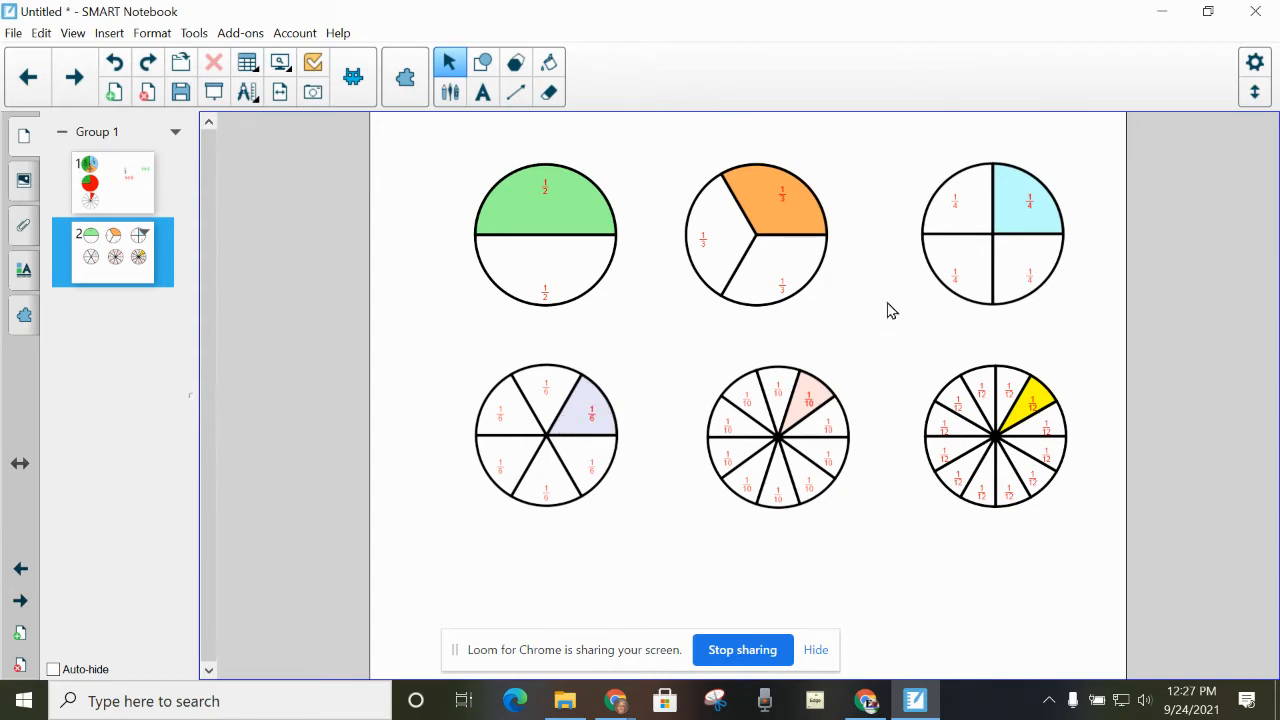
mouse_move(1024, 202)
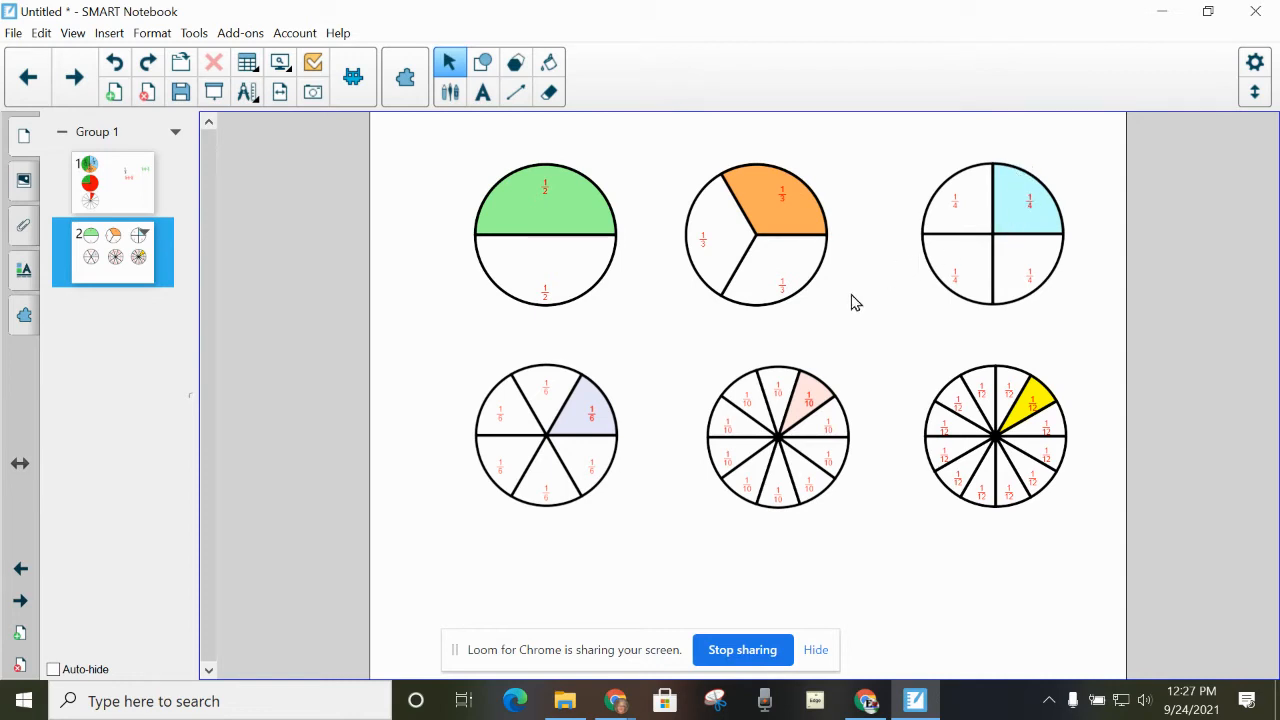
mouse_move(848, 312)
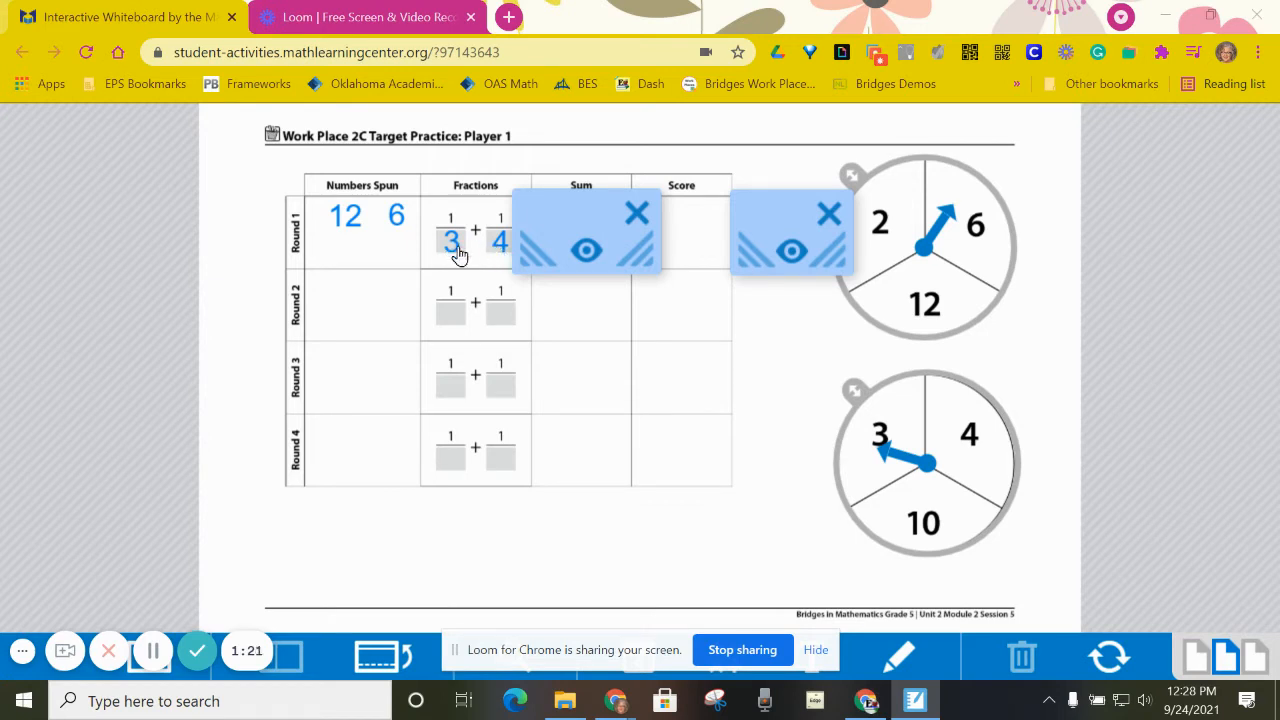
mouse_move(500, 252)
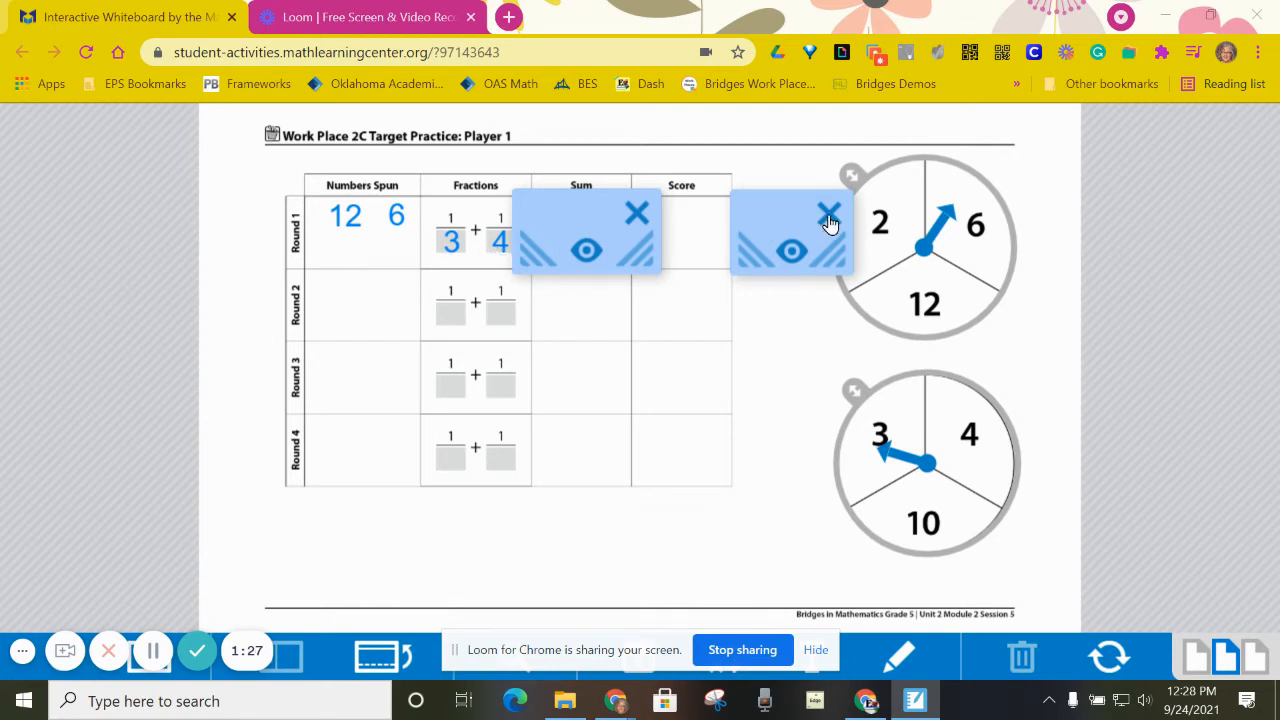
Remove the cover beside the spinners, revealing 1/3 = 4/12 and 1/4 = 3/12
left_click(830, 212)
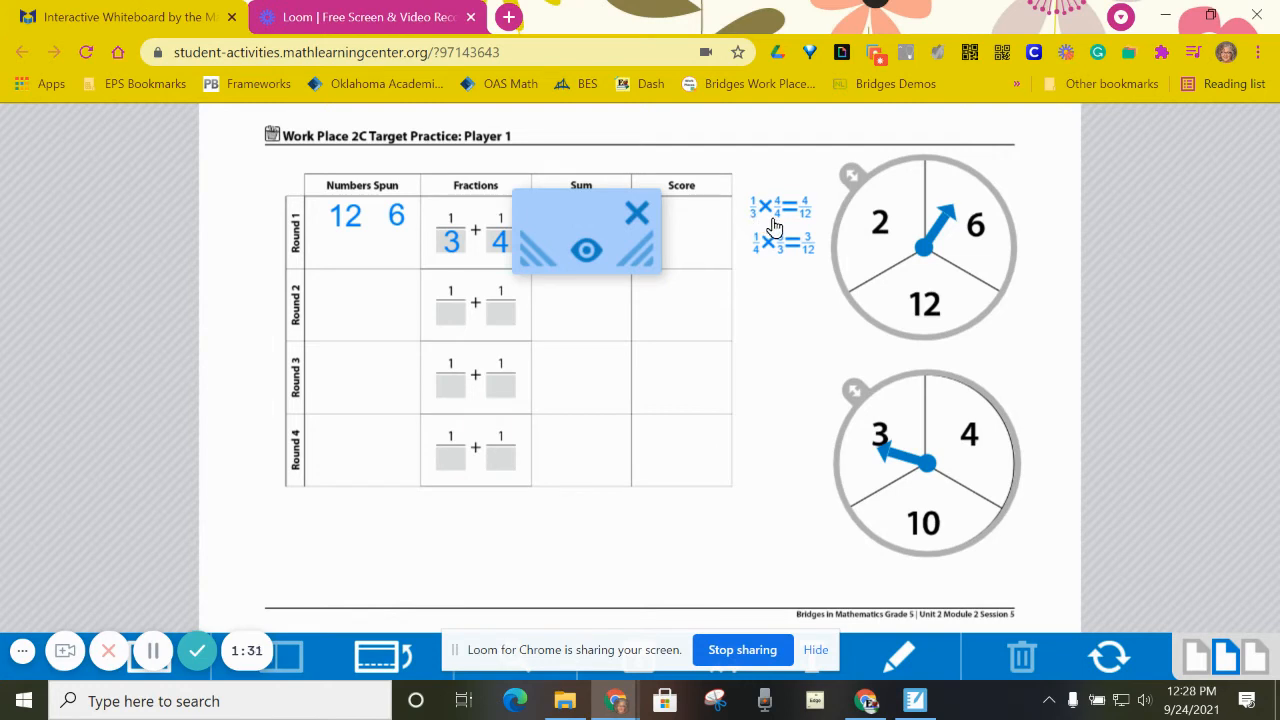
mouse_move(752, 230)
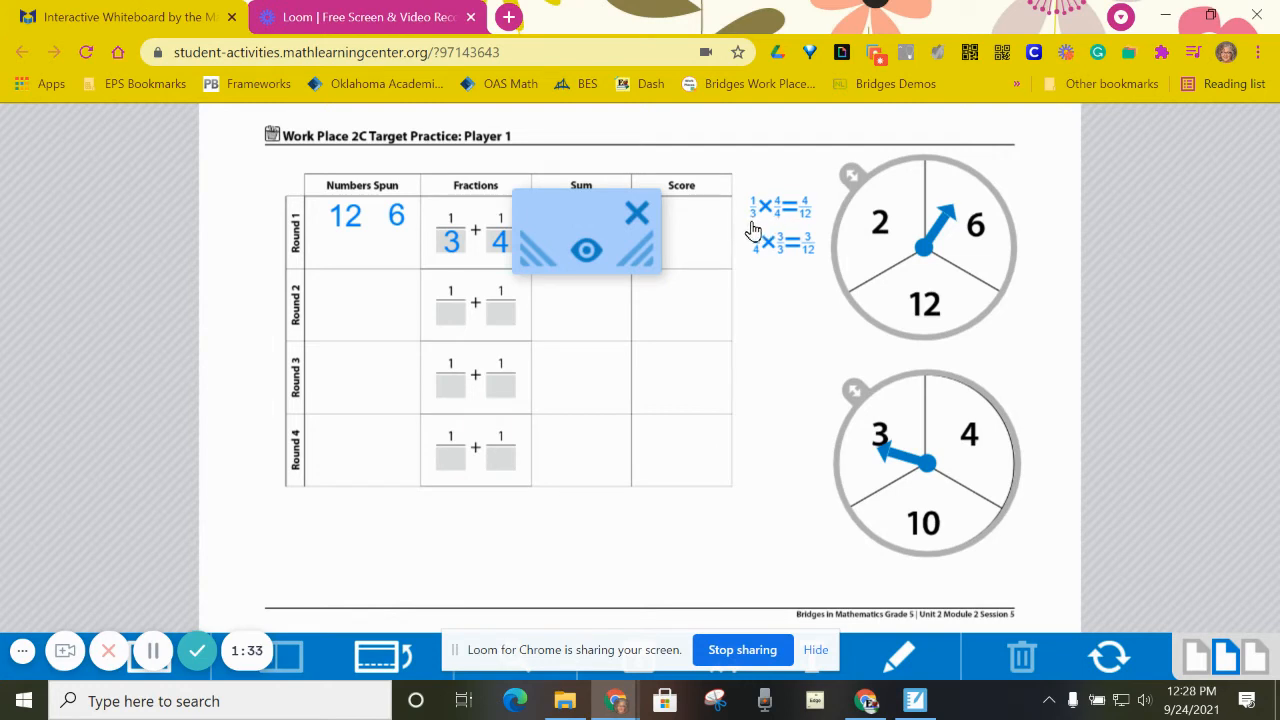
mouse_move(810, 228)
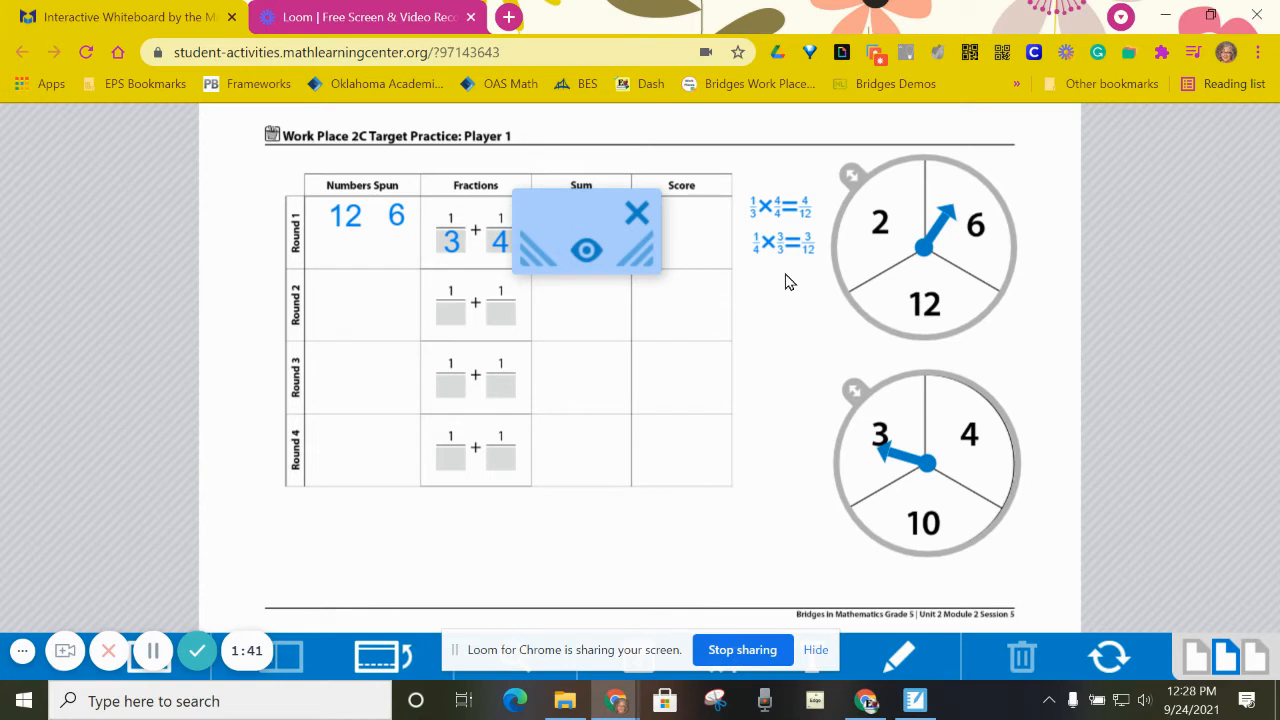
mouse_move(736, 264)
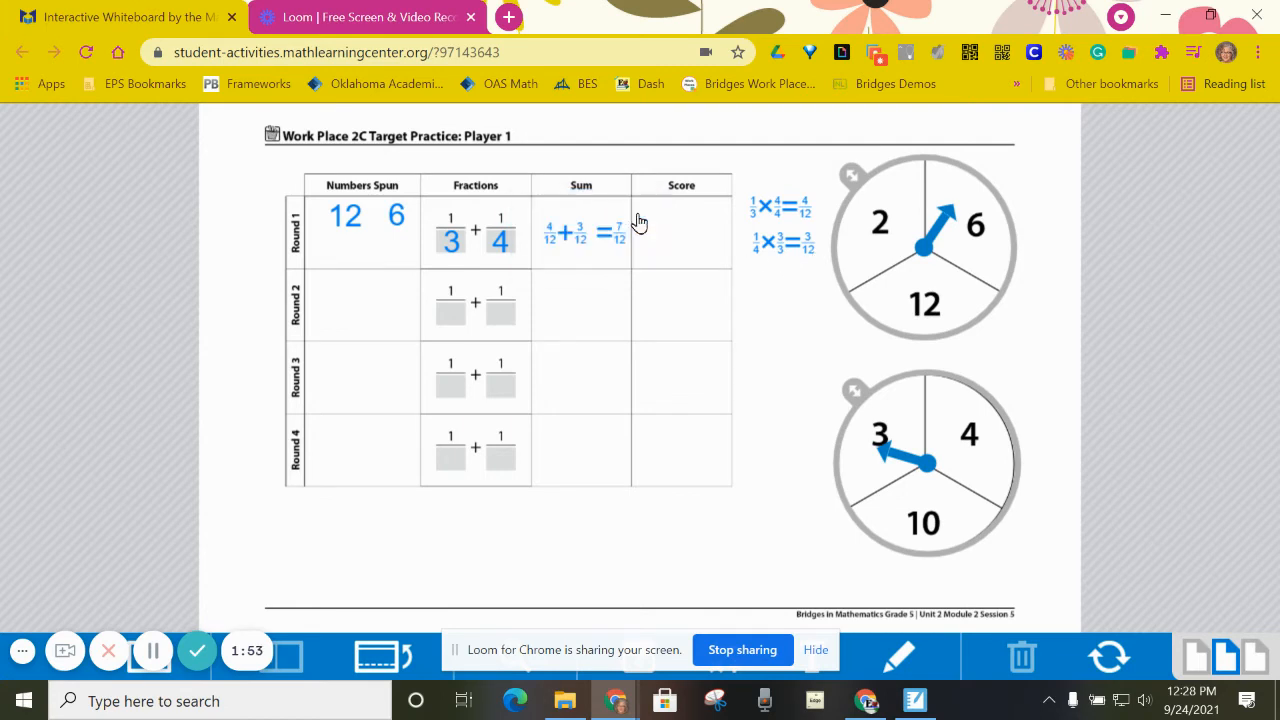
mouse_move(584, 256)
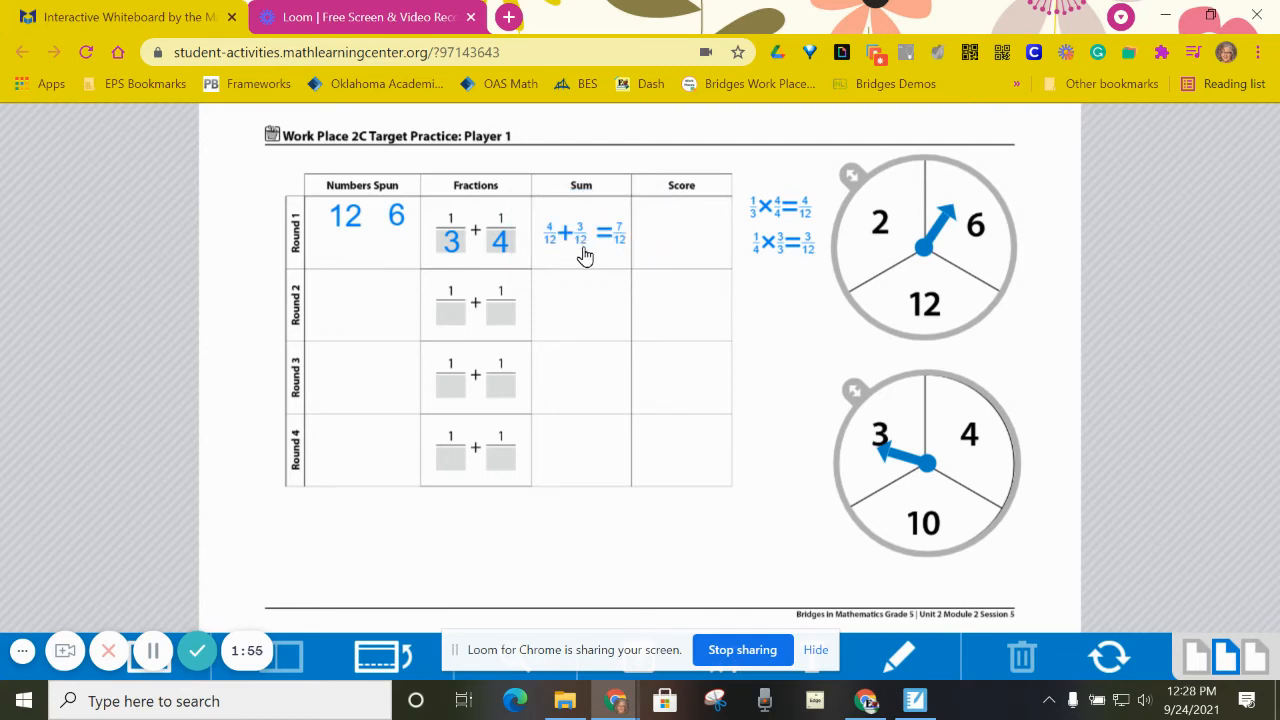
mouse_move(622, 256)
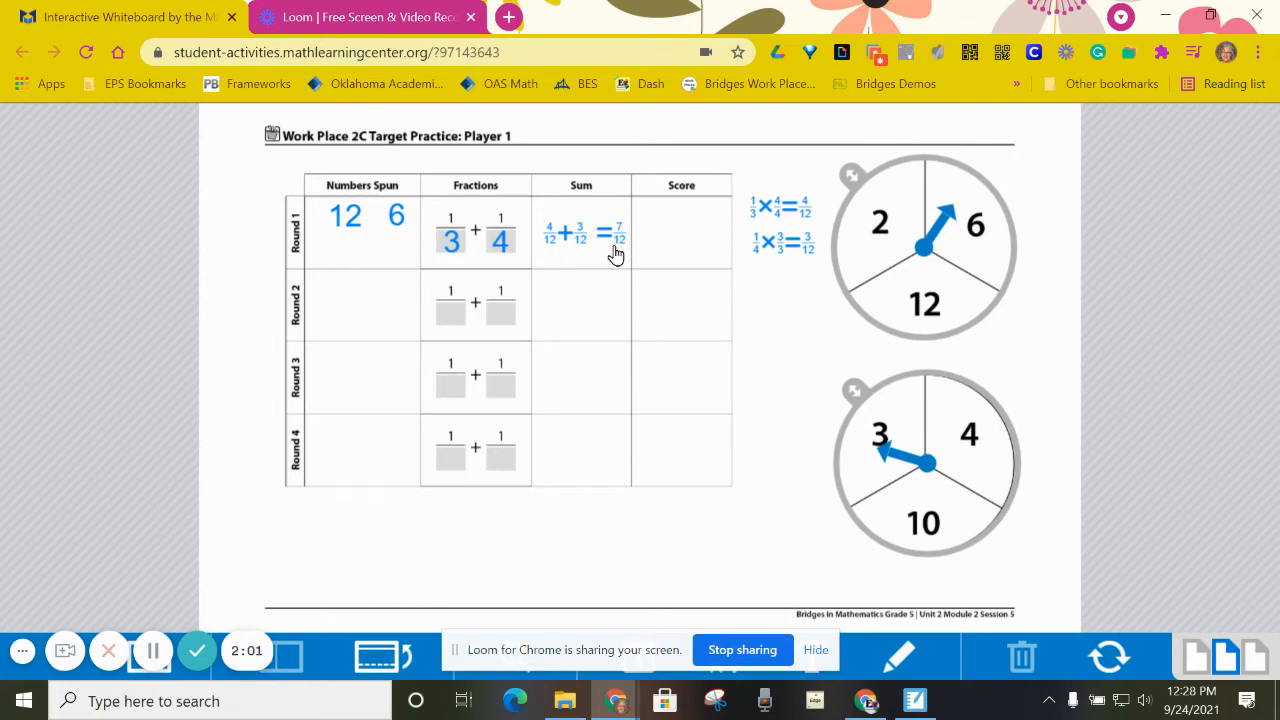
mouse_move(616, 258)
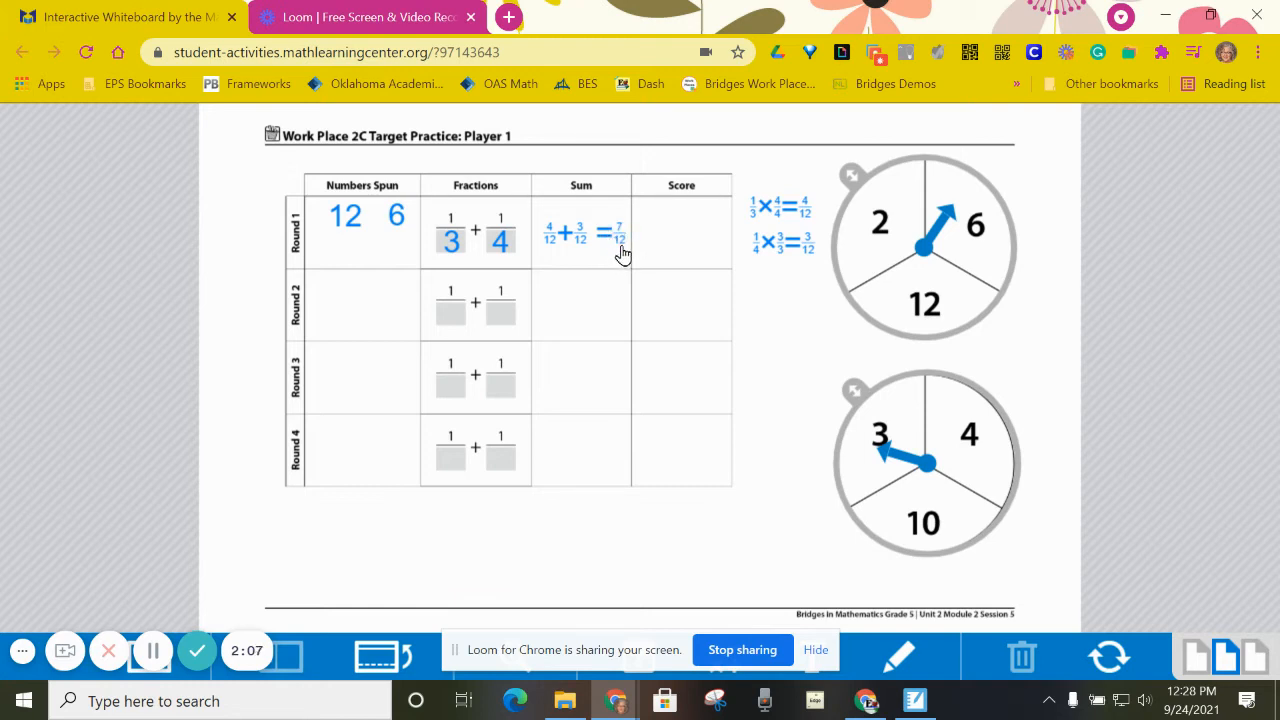
mouse_move(630, 236)
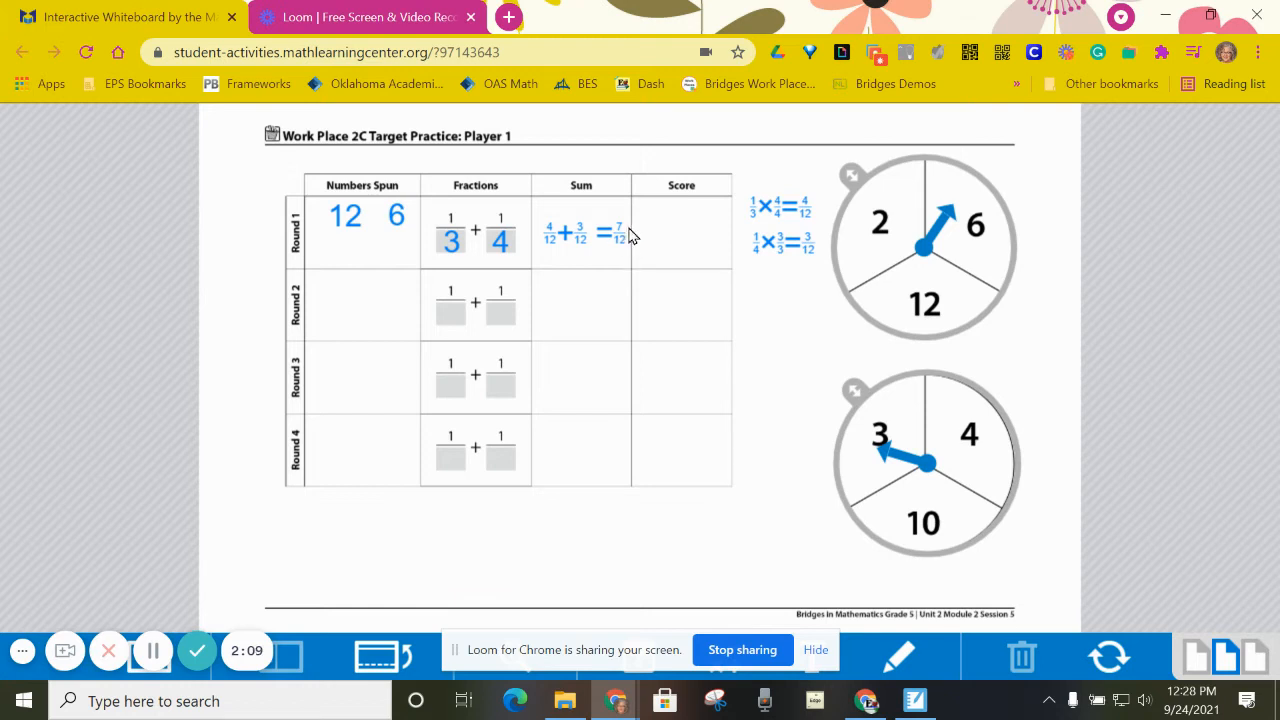
mouse_move(648, 264)
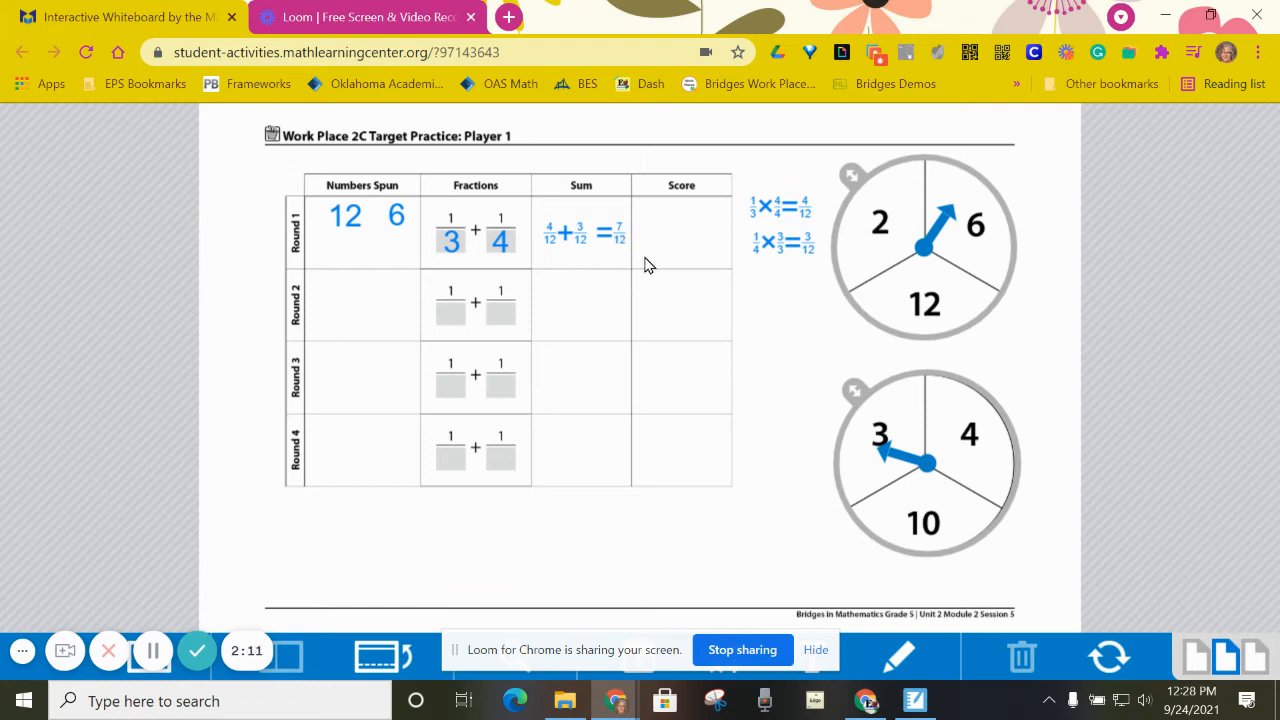
mouse_move(820, 472)
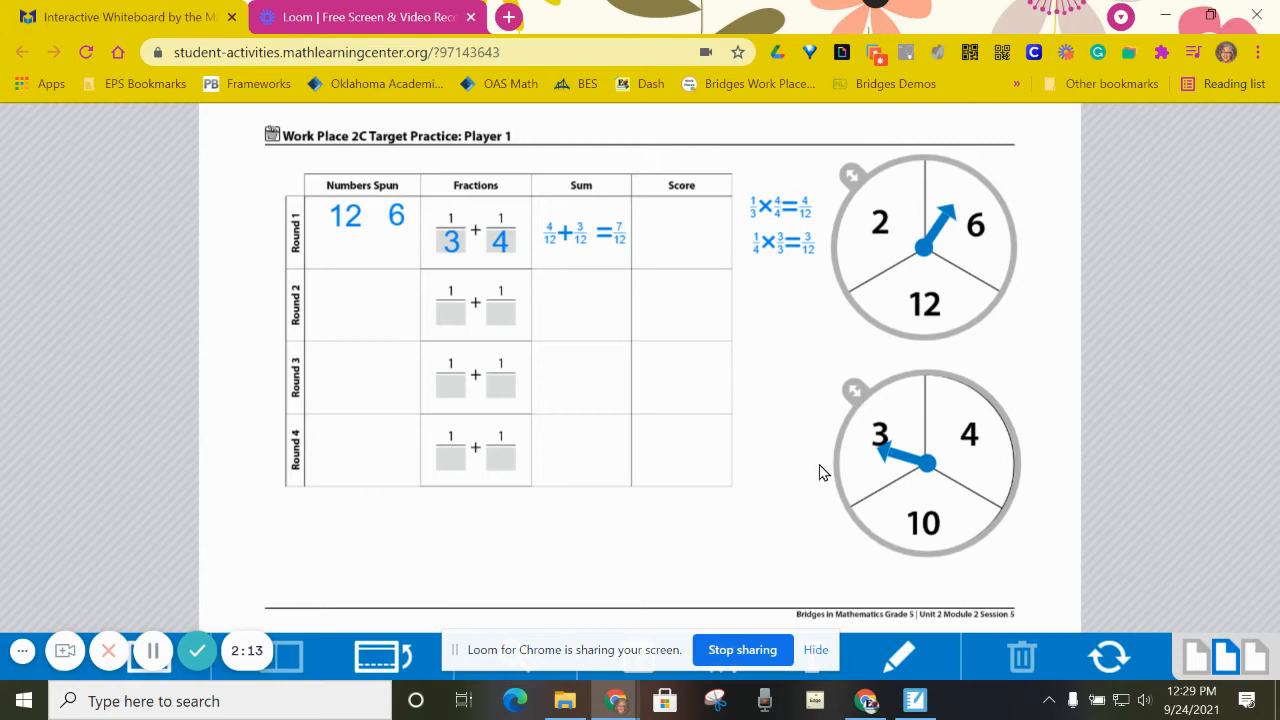
mouse_move(348, 524)
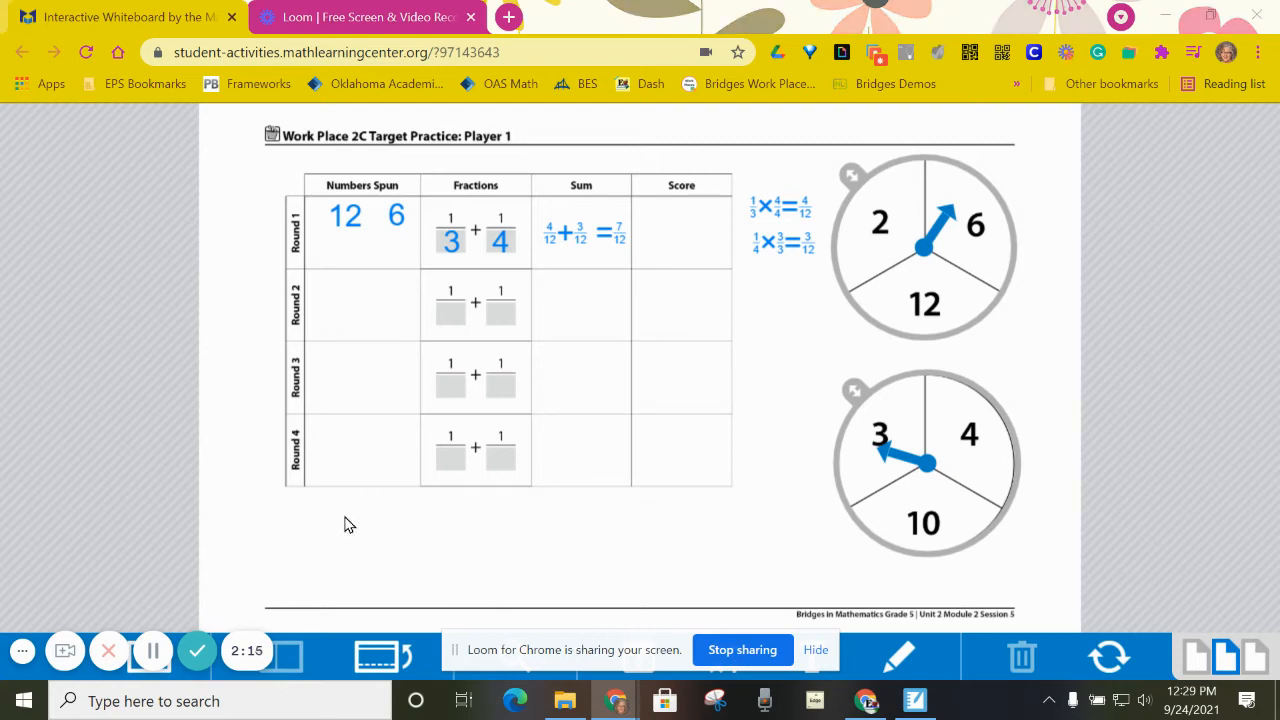
Uncover the round 1 Sum cell showing 4/12 + 3/12 = 7/12
left_click(816, 650)
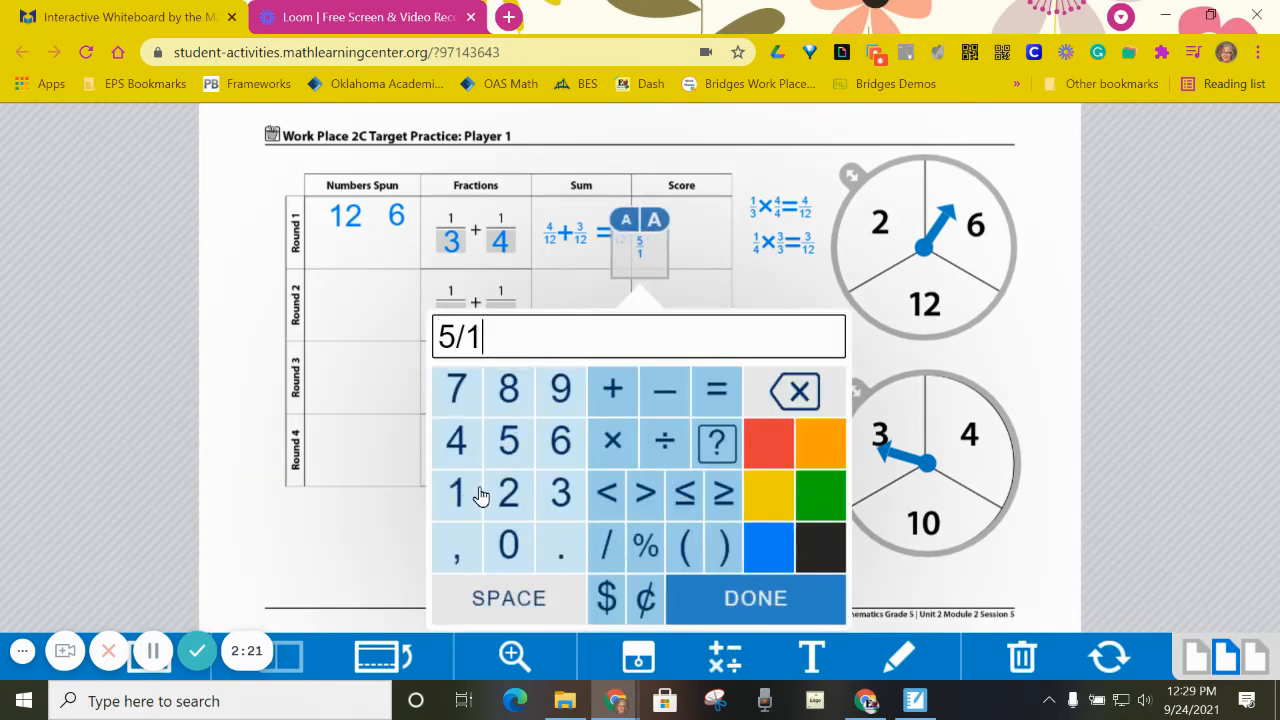
Complete Player 1's round 1 score as 5/12 and move to Player 2's worksheet
left_click(508, 492)
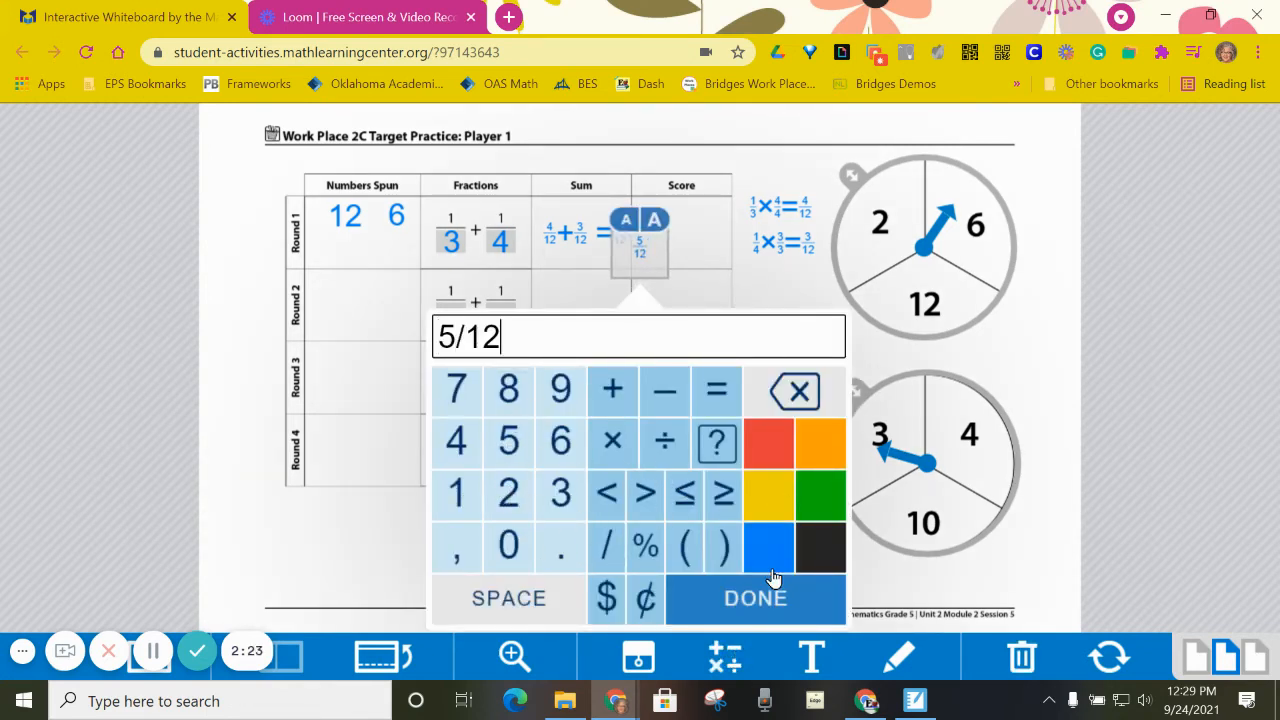
left_click(756, 596)
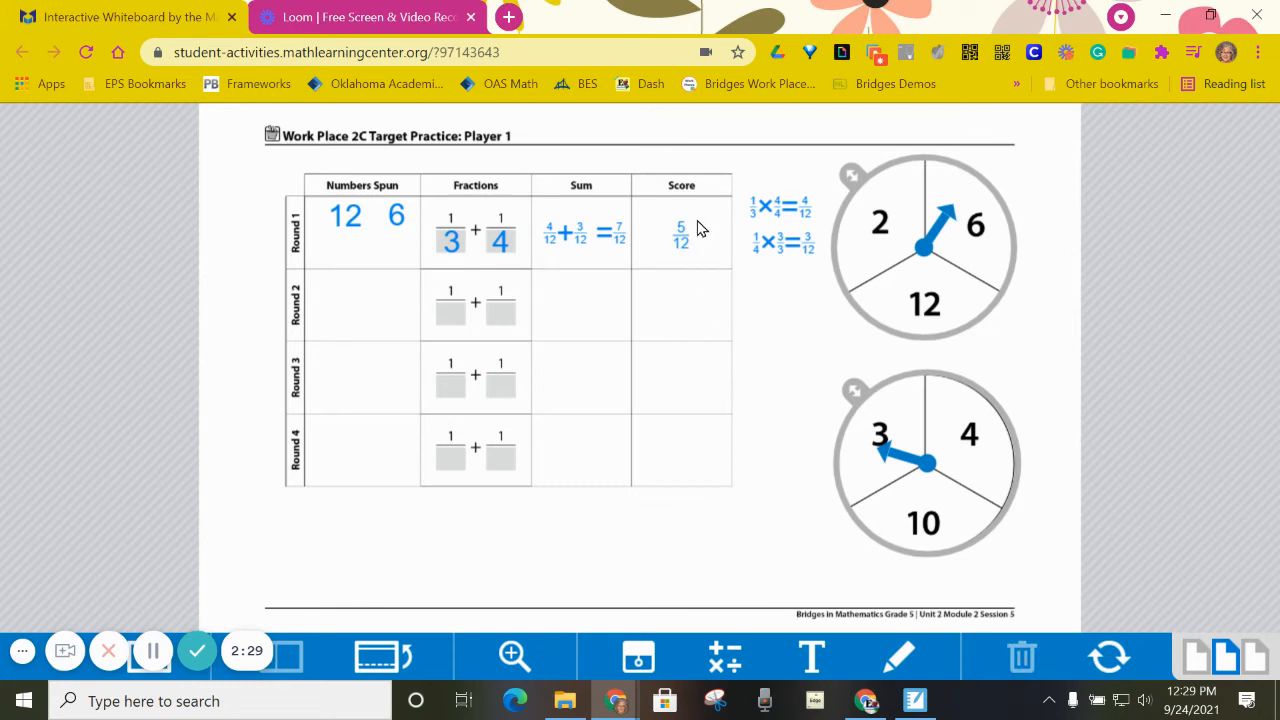
left_click(1256, 656)
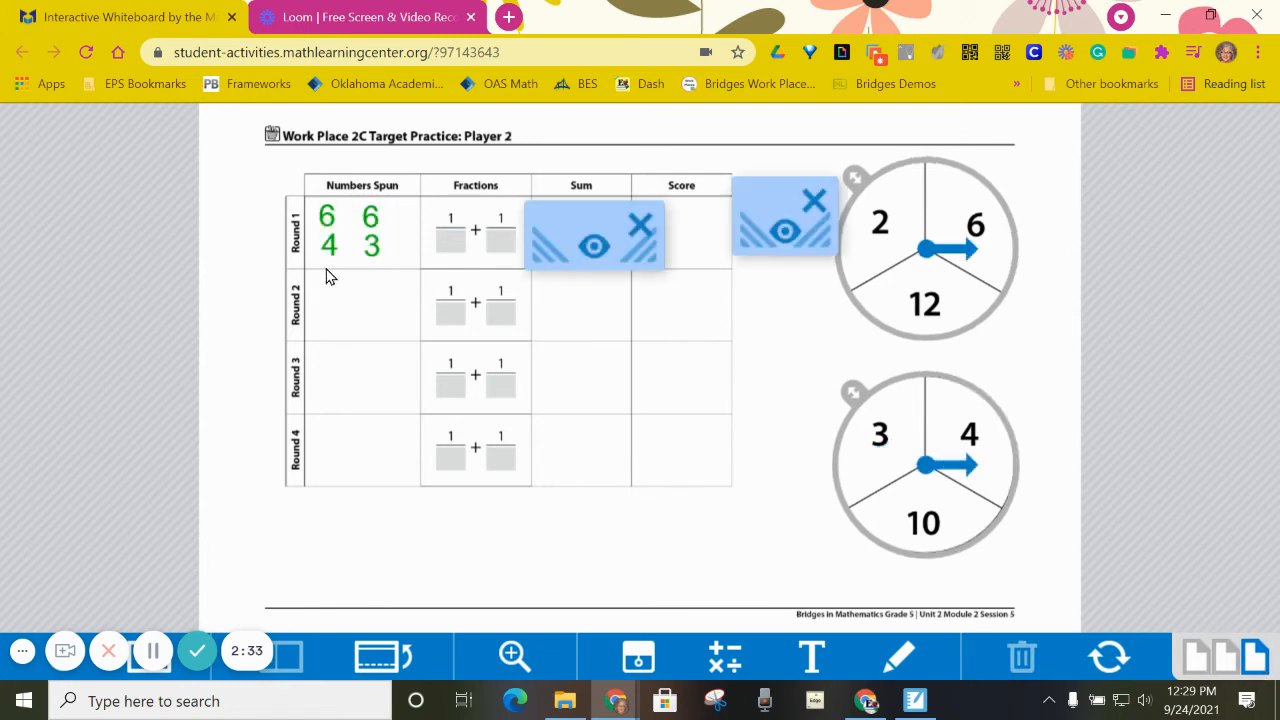
mouse_move(350, 252)
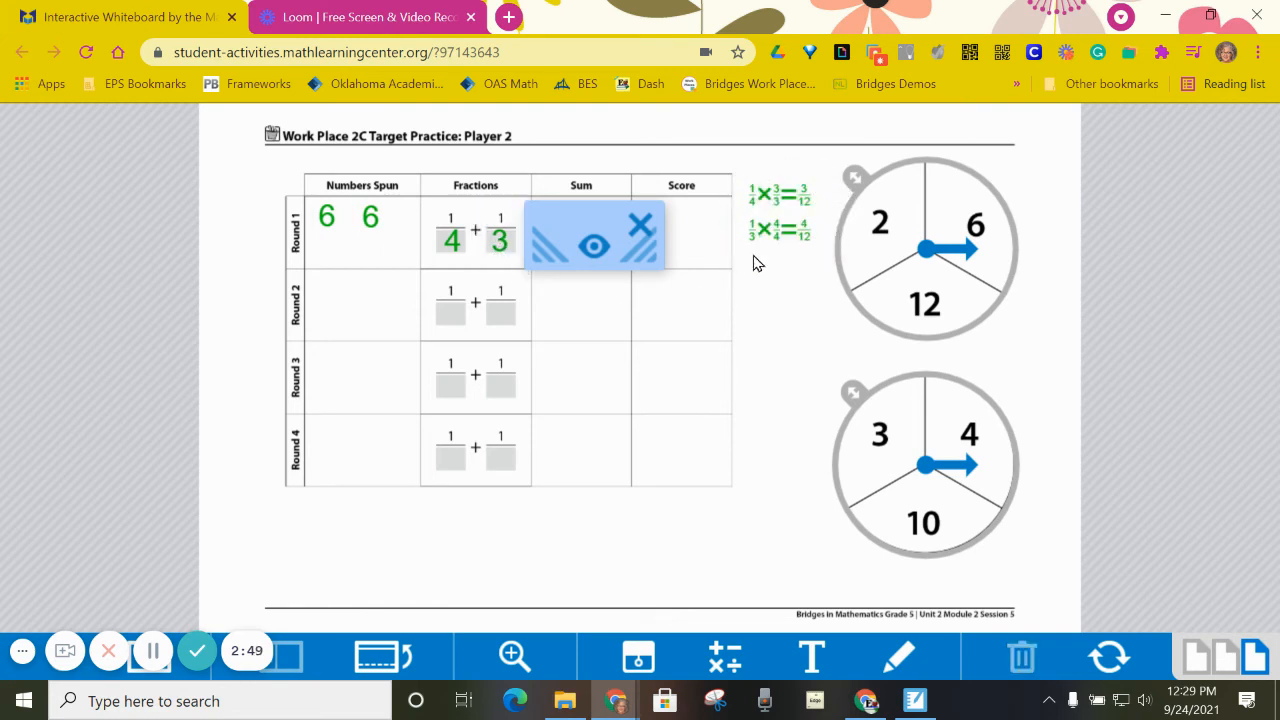
mouse_move(828, 258)
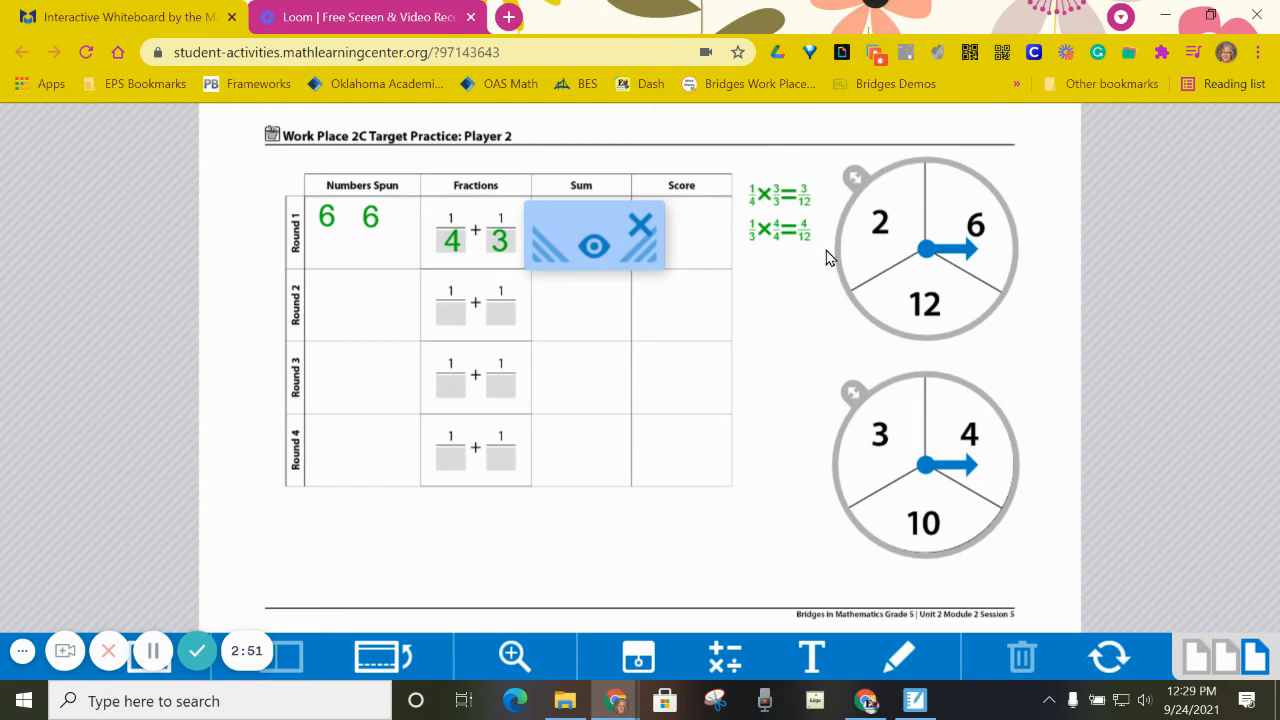
mouse_move(812, 206)
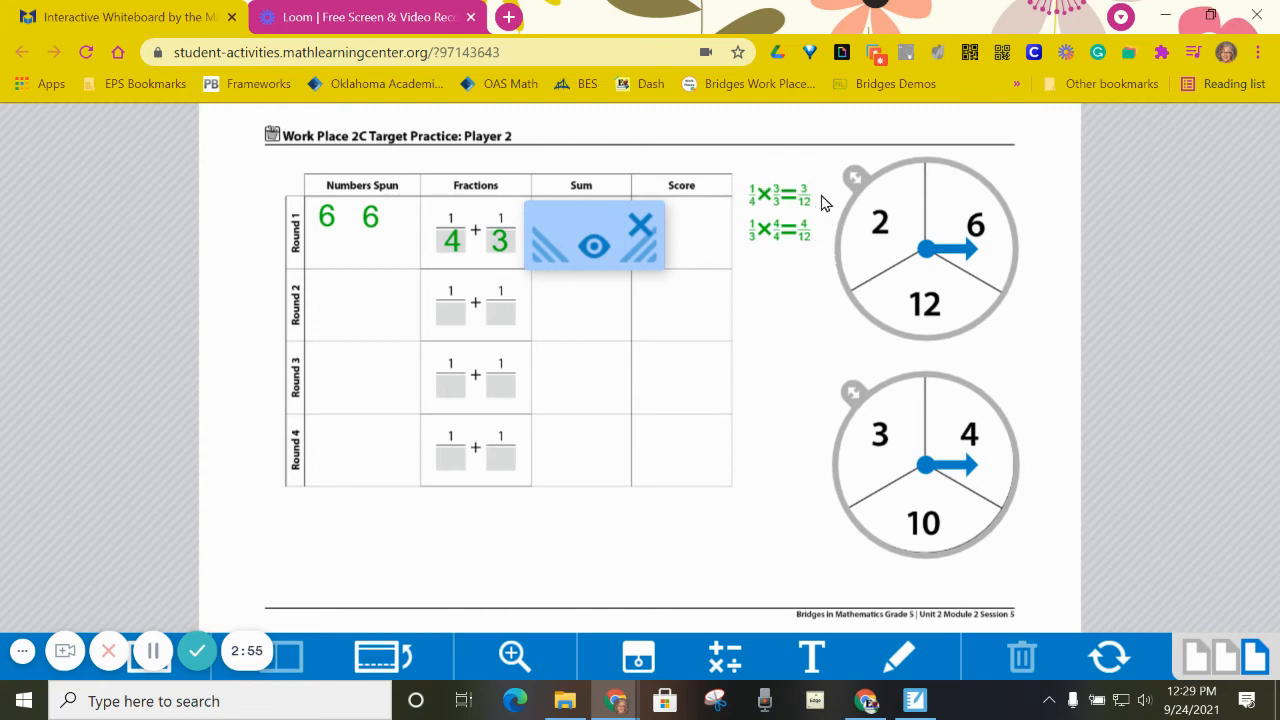
mouse_move(624, 224)
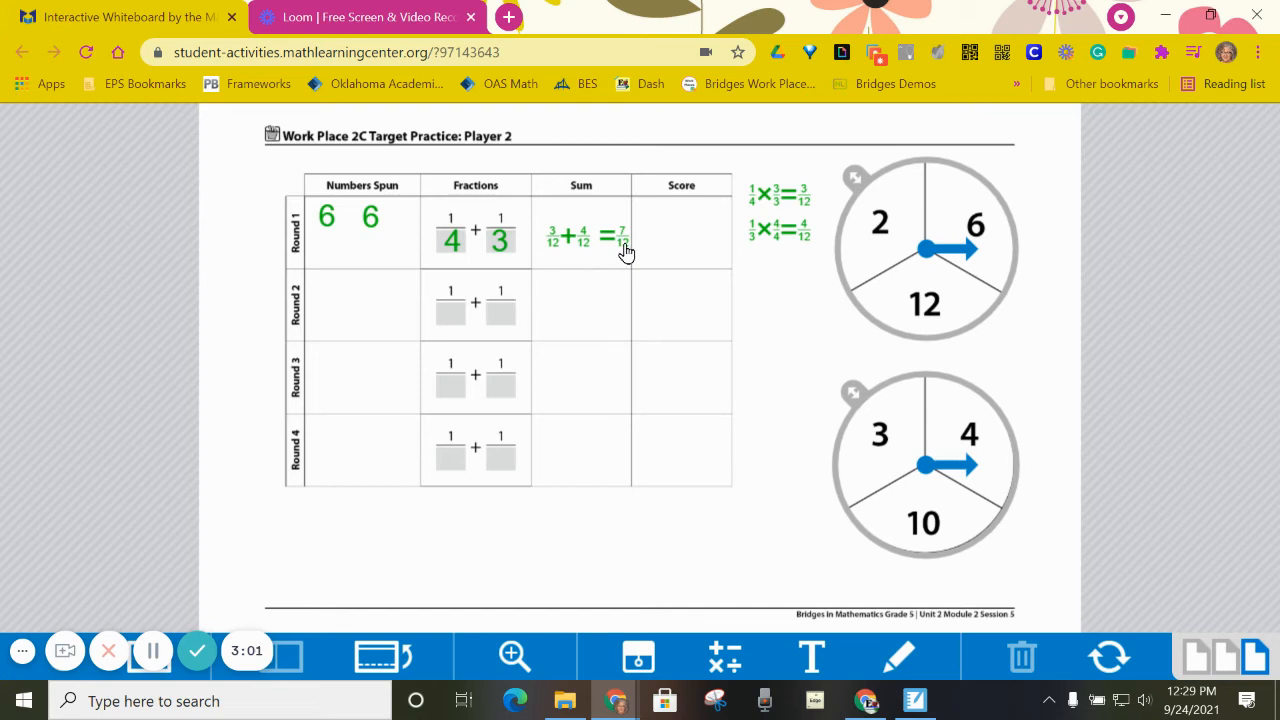
mouse_move(856, 628)
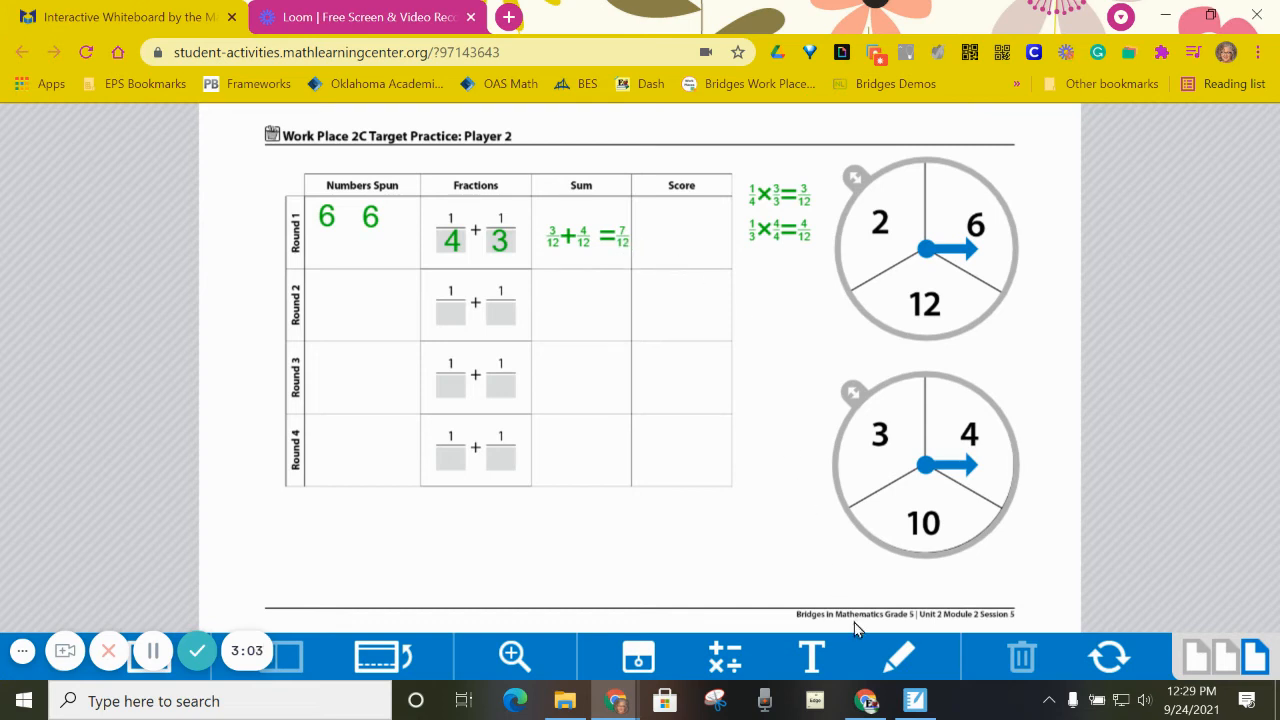
Enter 5/12 in Player 2's round 1 Score cell with the keypad
left_click(638, 236)
type("5/1")
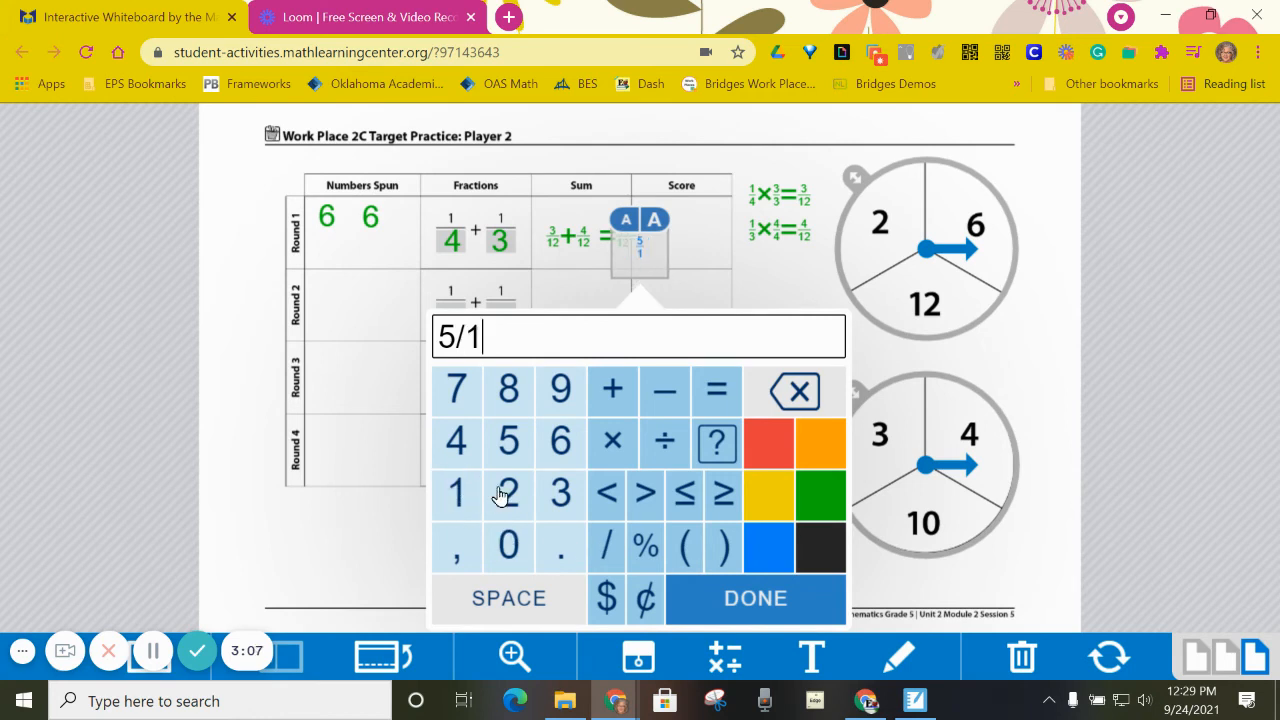
left_click(508, 494)
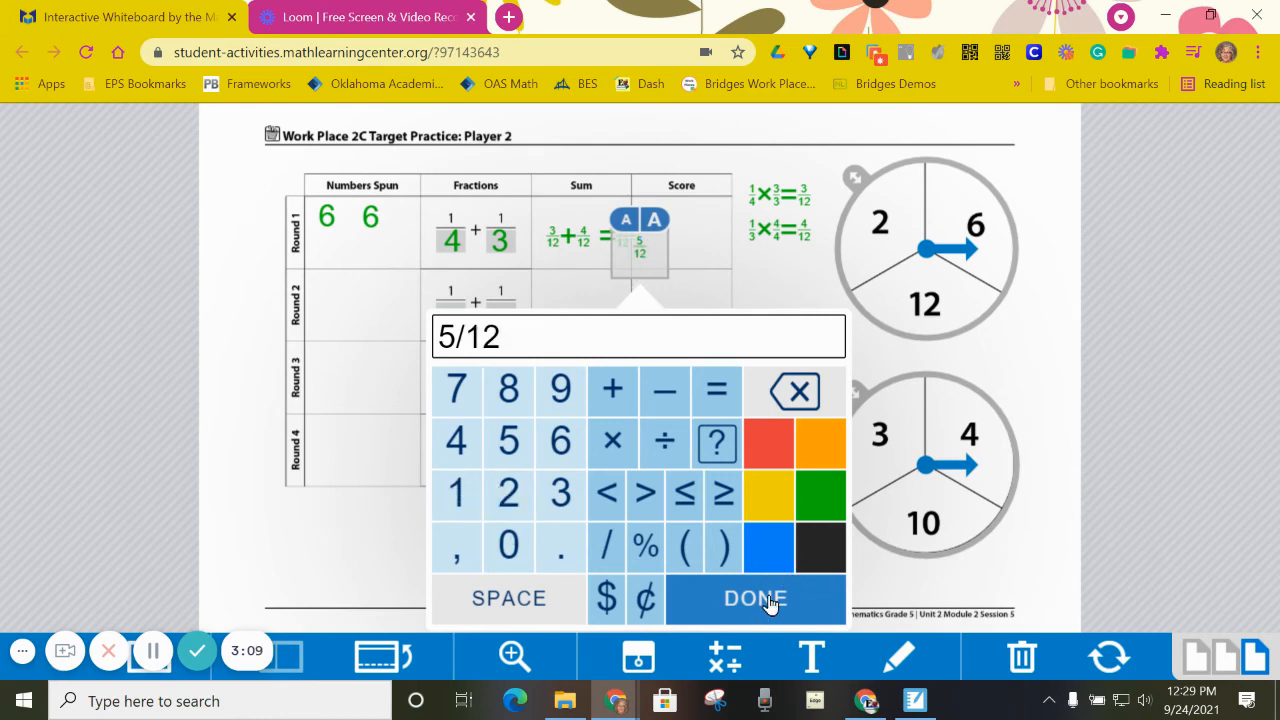
left_click(756, 598)
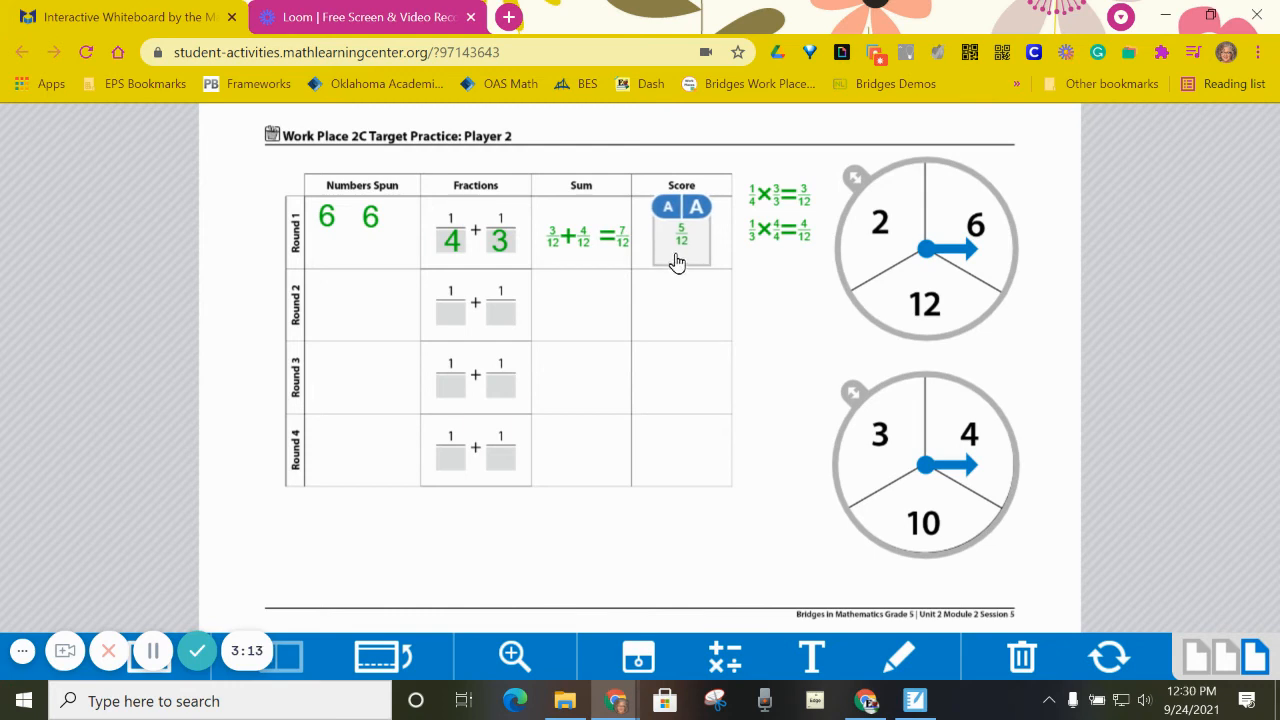
mouse_move(762, 276)
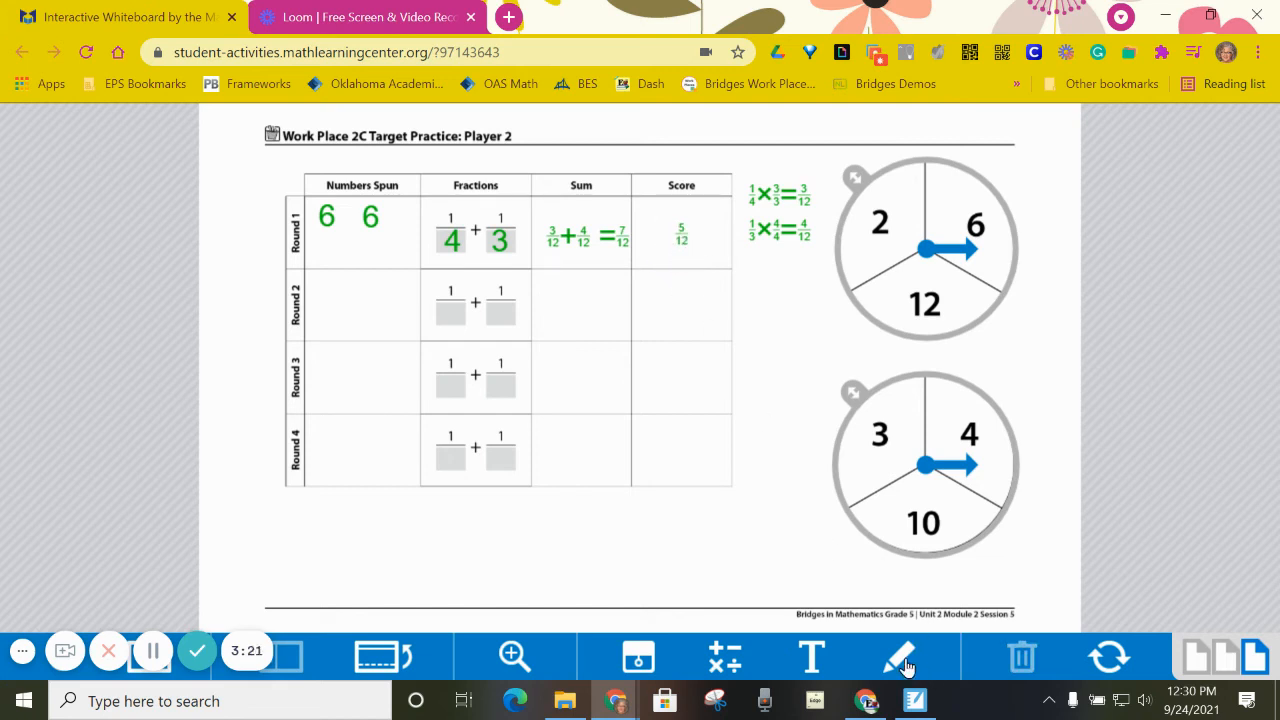
Circle Player 1's round 1 score 5/12 with the red pen
left_click(900, 656)
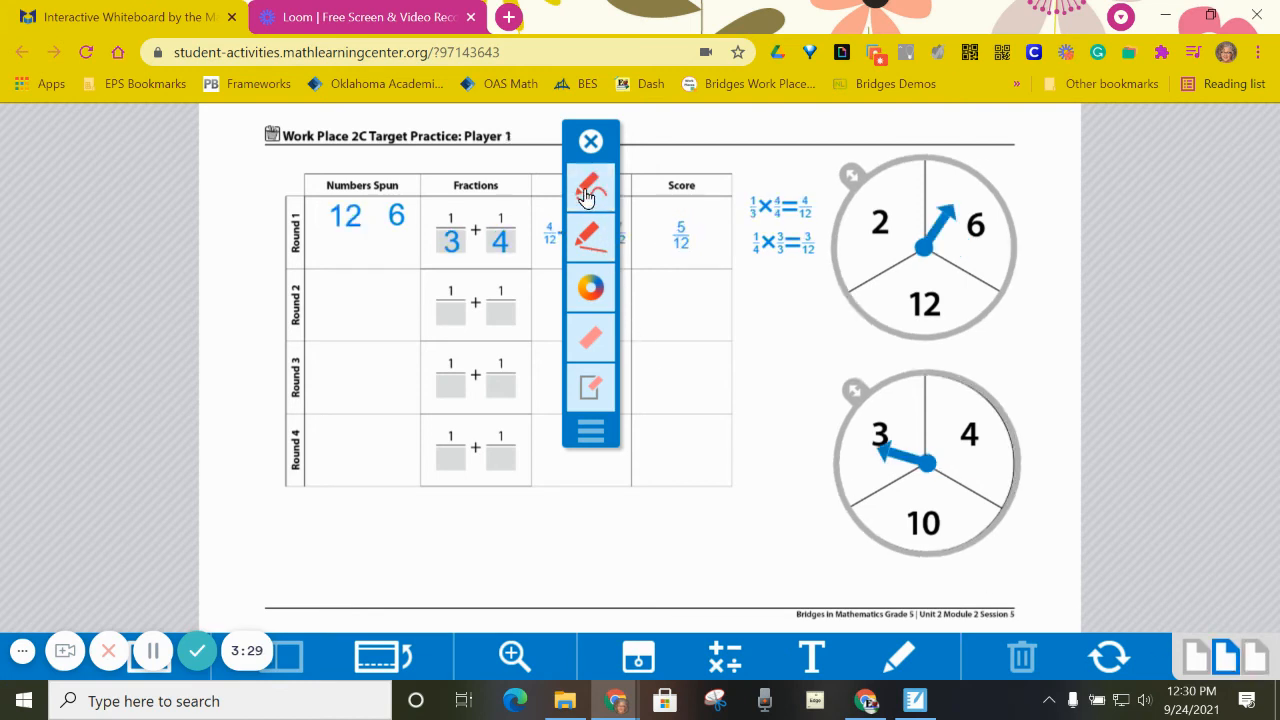
left_click_drag(660, 200, 720, 236)
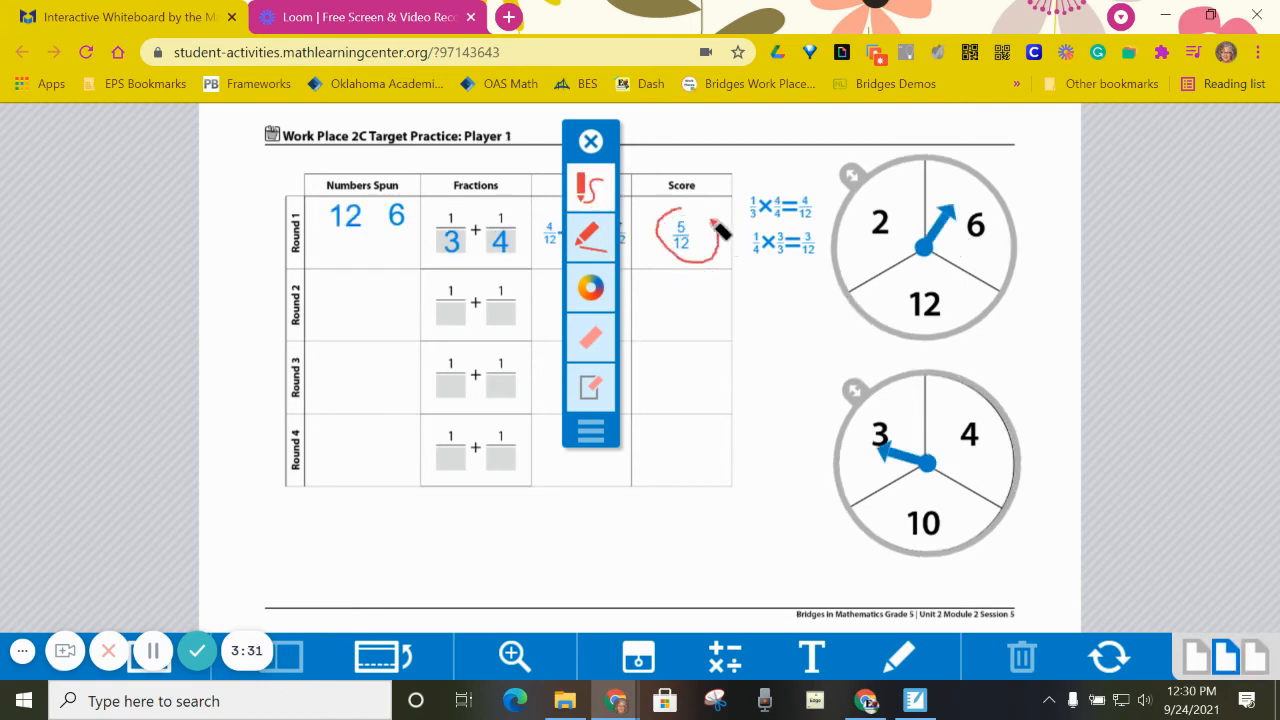
left_click(590, 140)
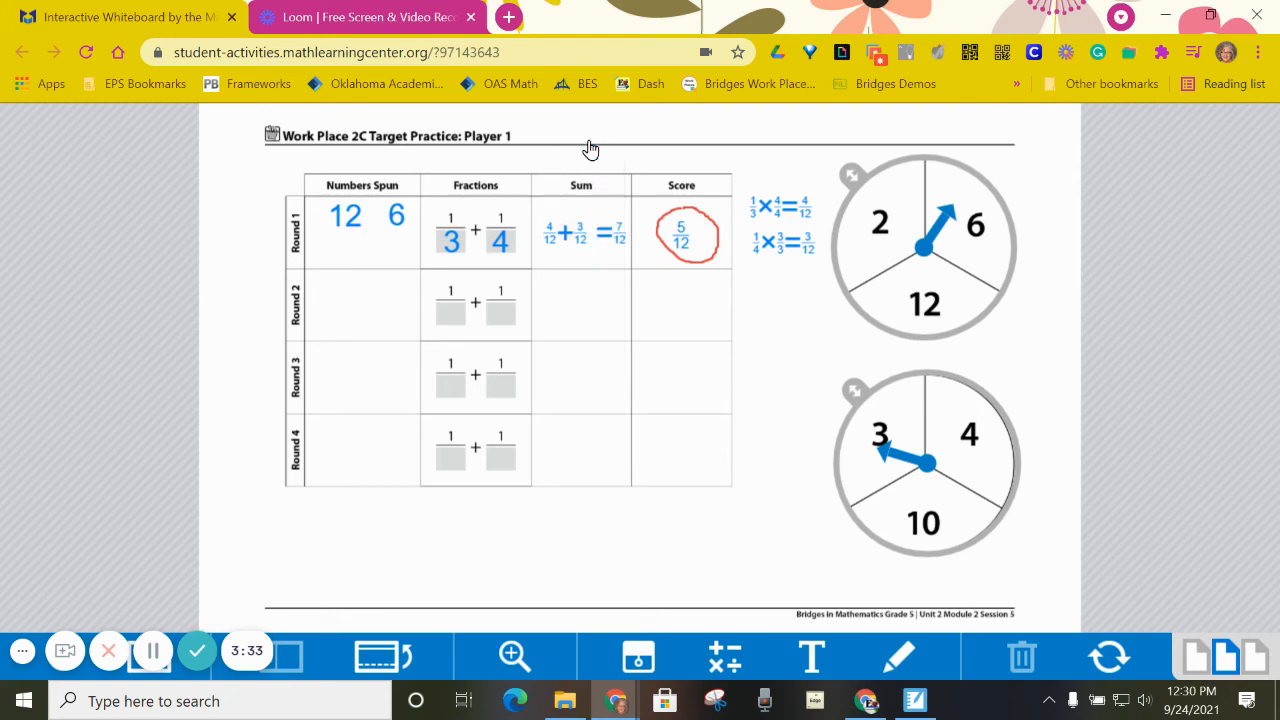
mouse_move(680, 206)
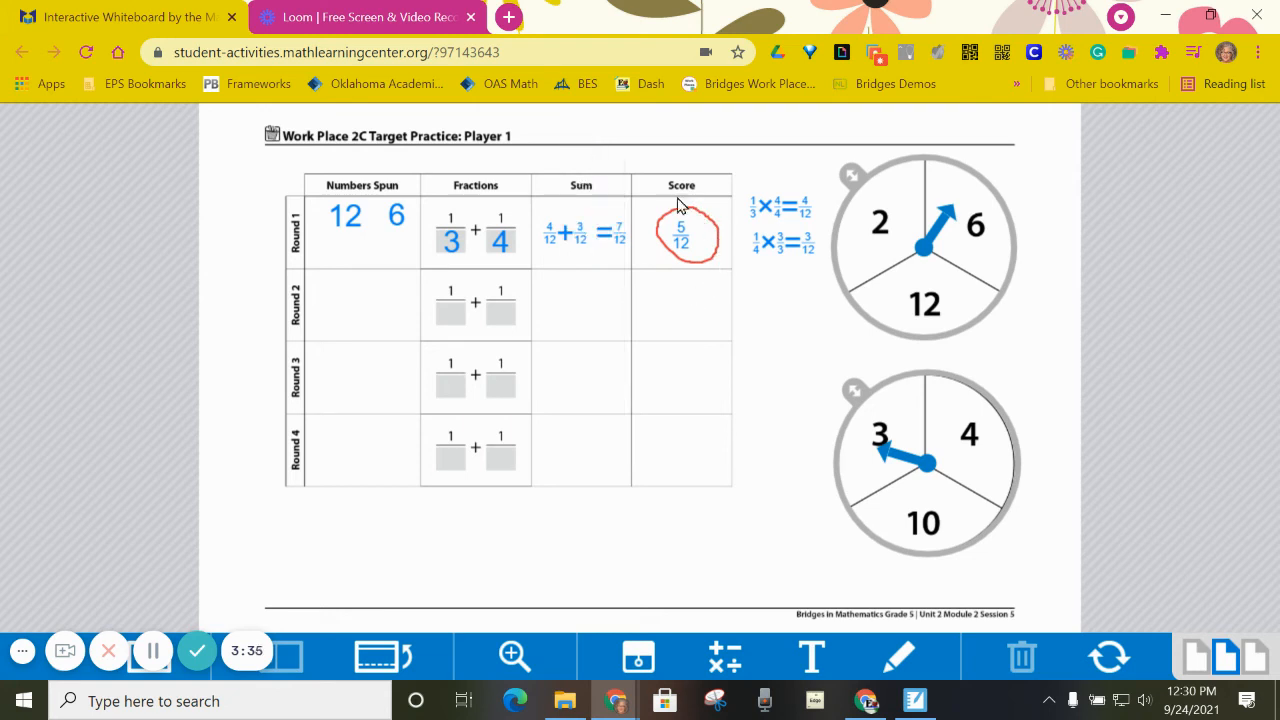
mouse_move(752, 352)
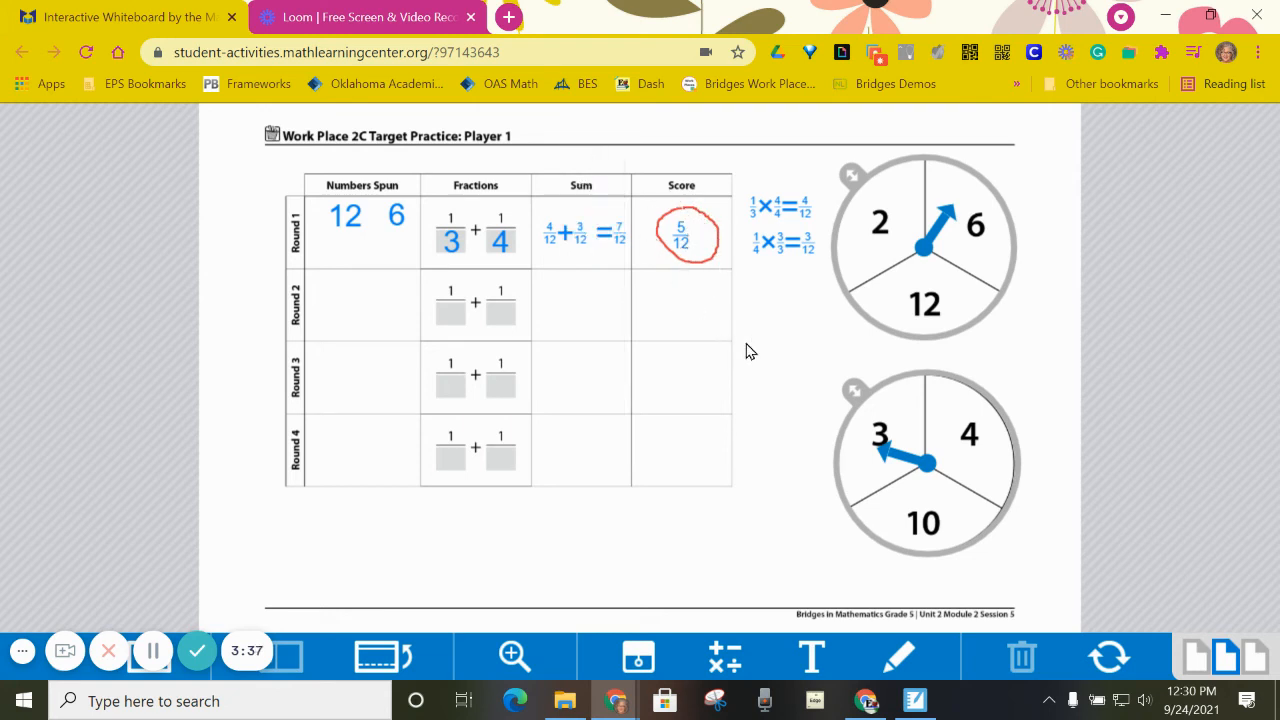
mouse_move(780, 360)
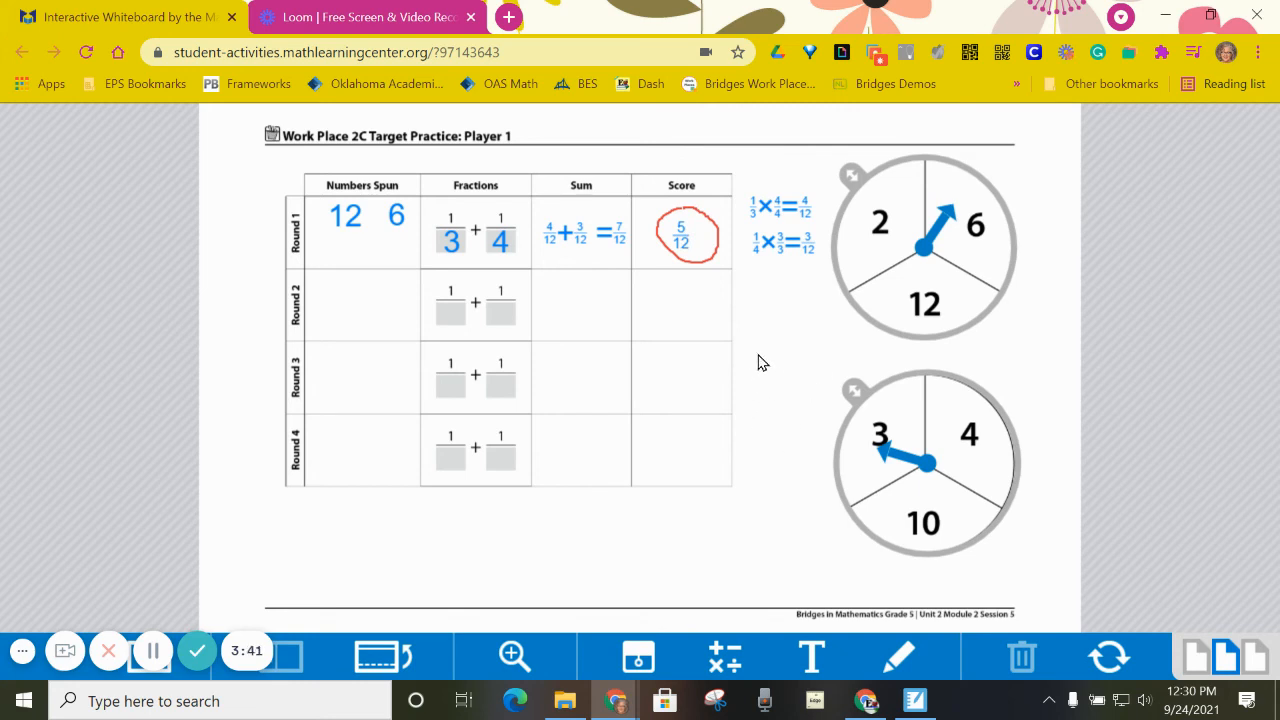
mouse_move(356, 248)
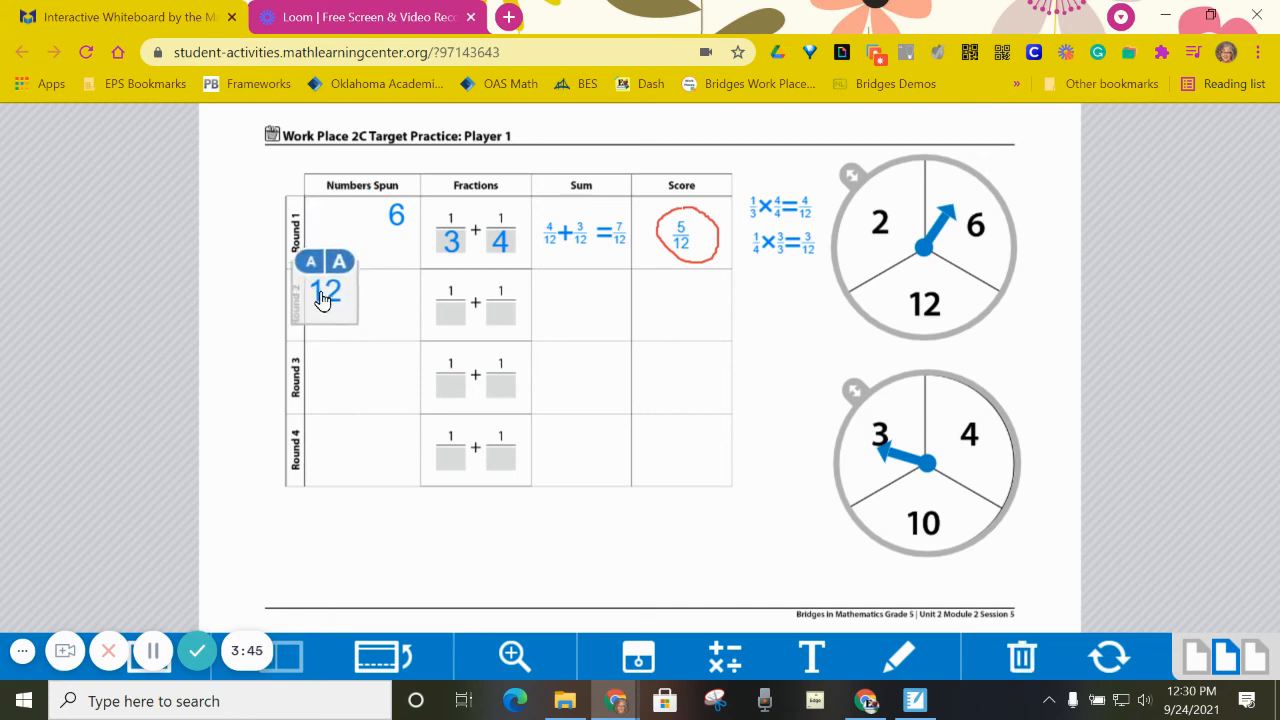
Move the unused spins 12 and 6 from round 1 into round 2's Numbers Spun cell
left_click_drag(324, 284, 400, 250)
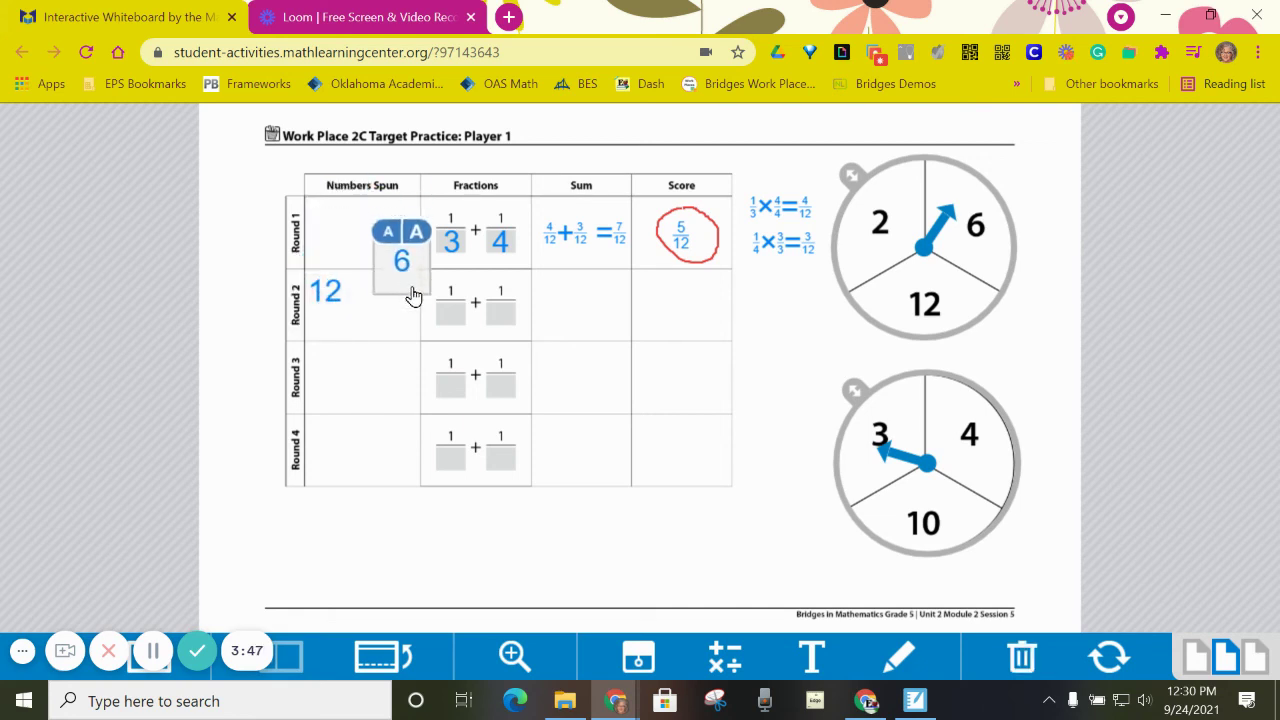
left_click_drag(400, 256, 380, 290)
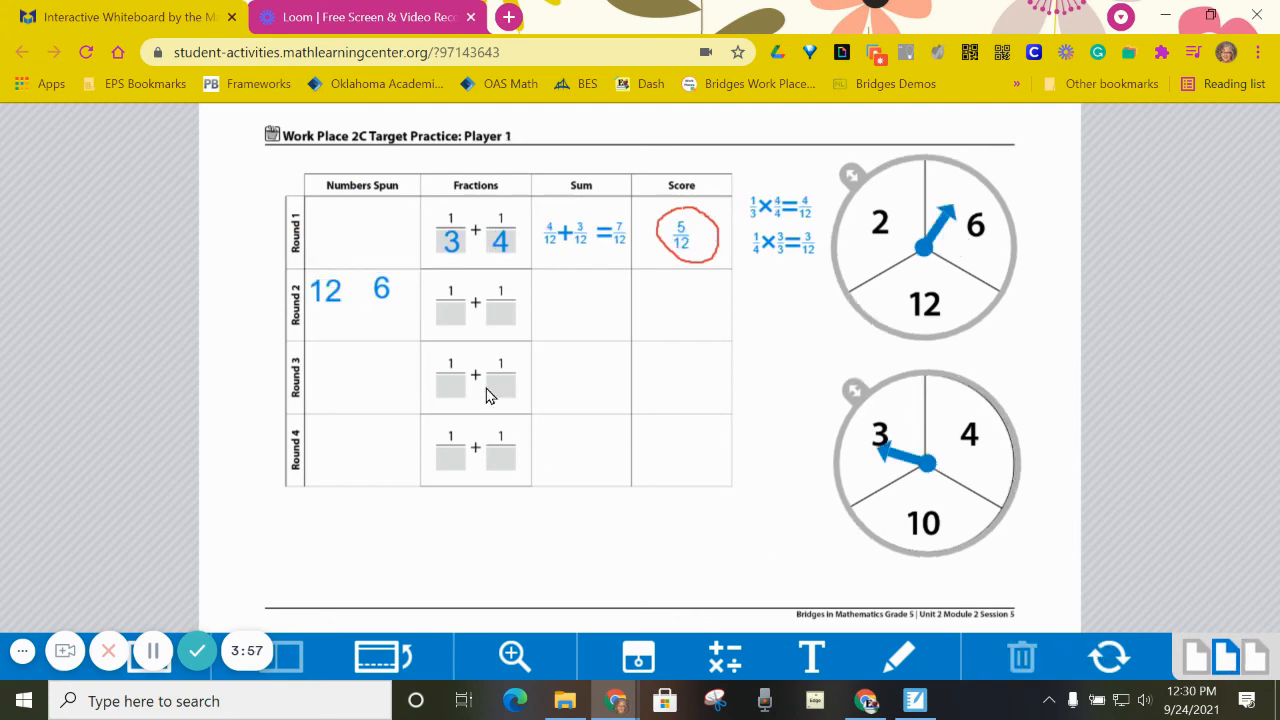
mouse_move(968, 476)
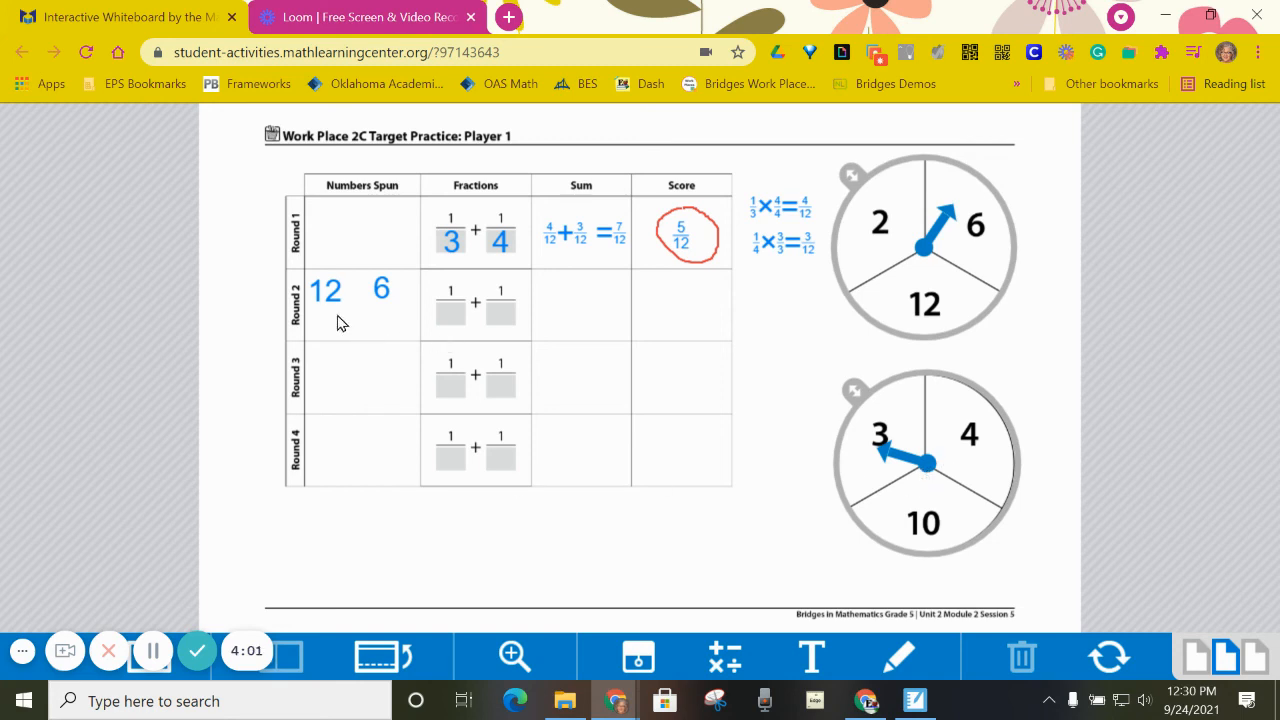
mouse_move(708, 314)
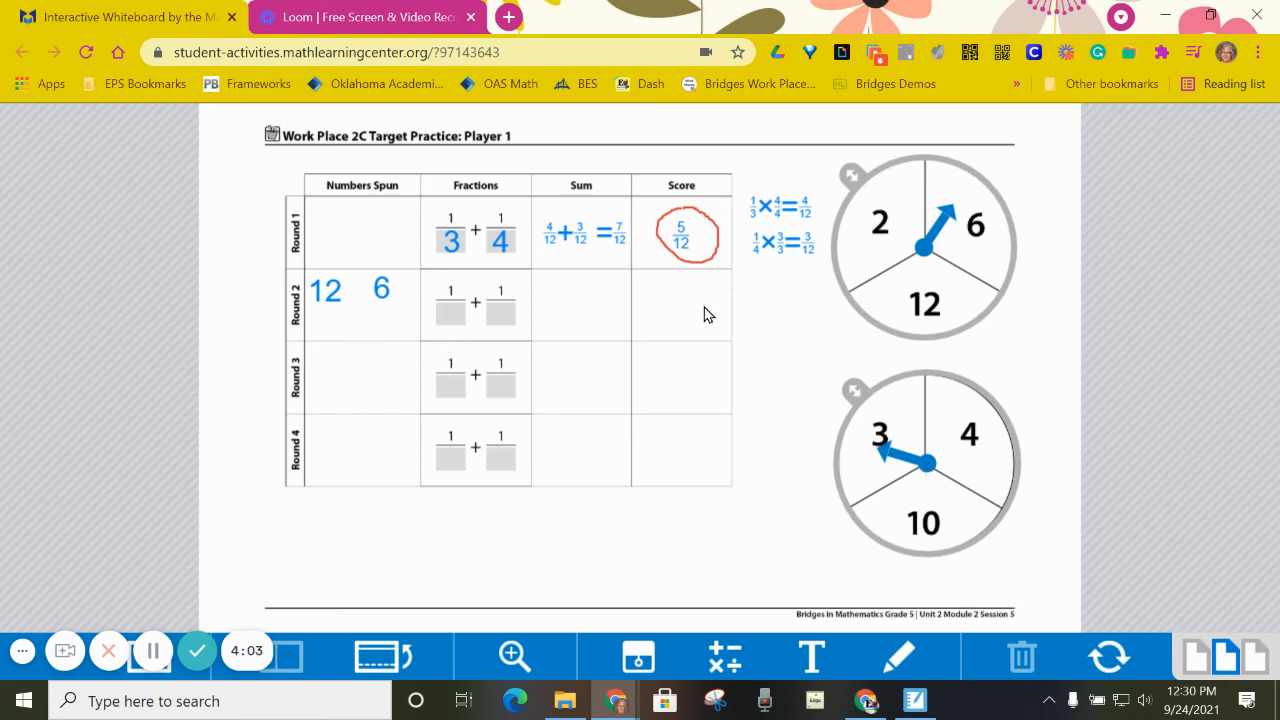
mouse_move(720, 248)
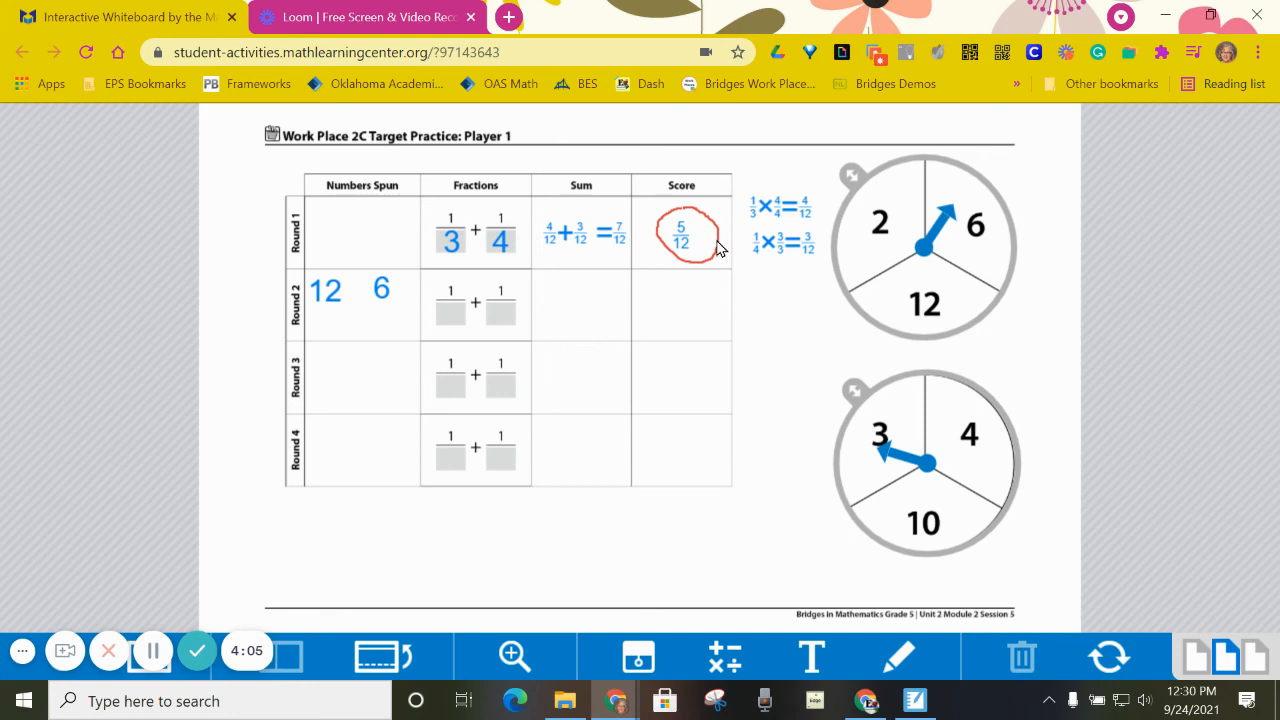
mouse_move(528, 468)
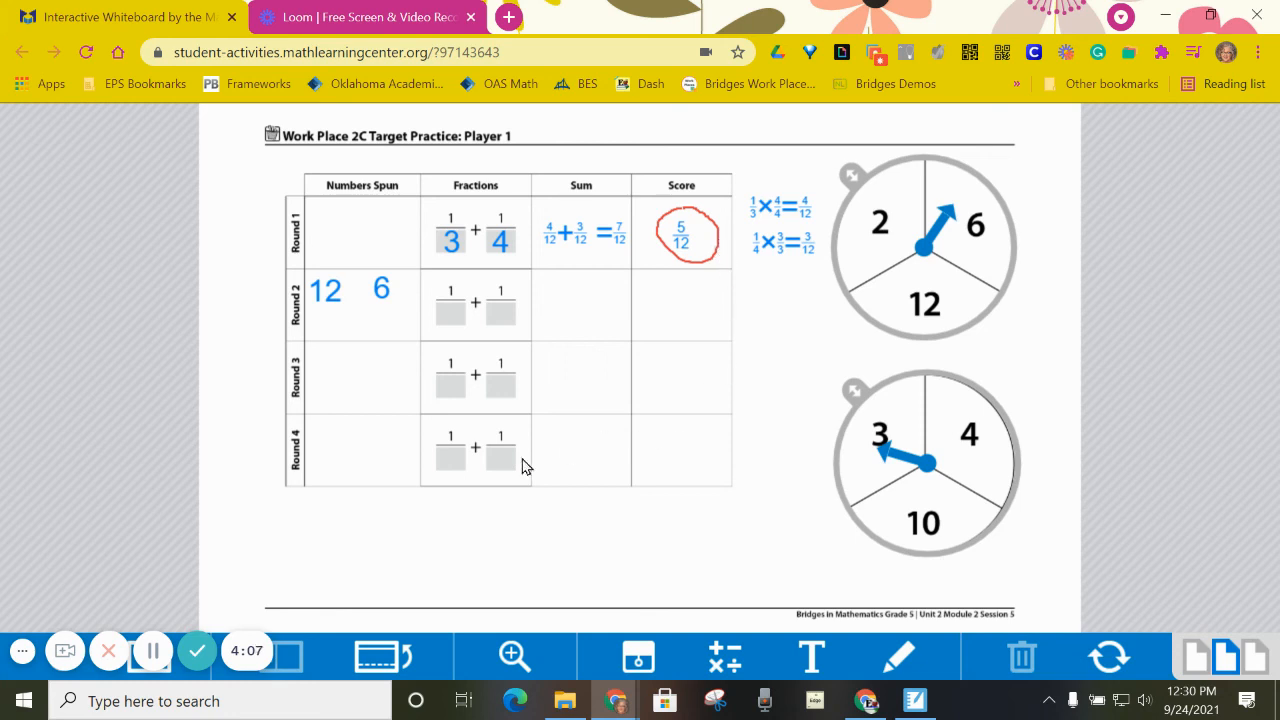